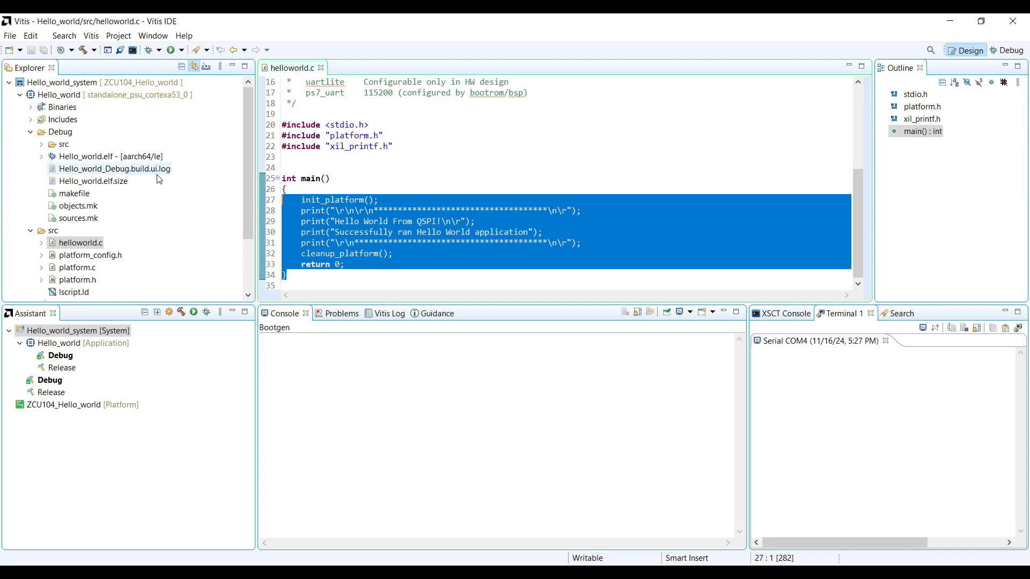
# Step: Create a boot image for Hello_world_system from its FSBL, bitstream and Hello_world.elf partitions
pyautogui.click(111, 156)
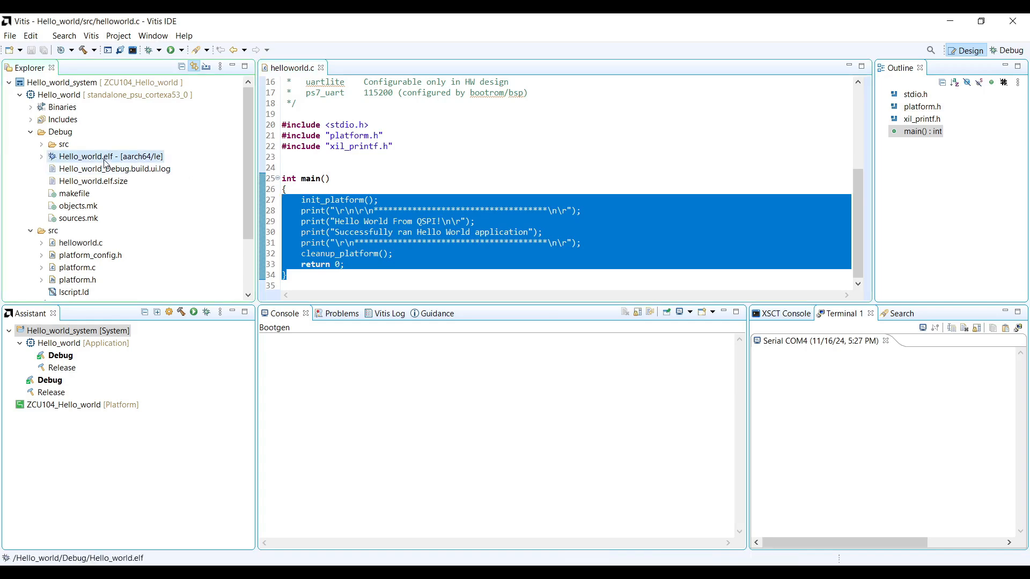
pyautogui.moveTo(90, 159)
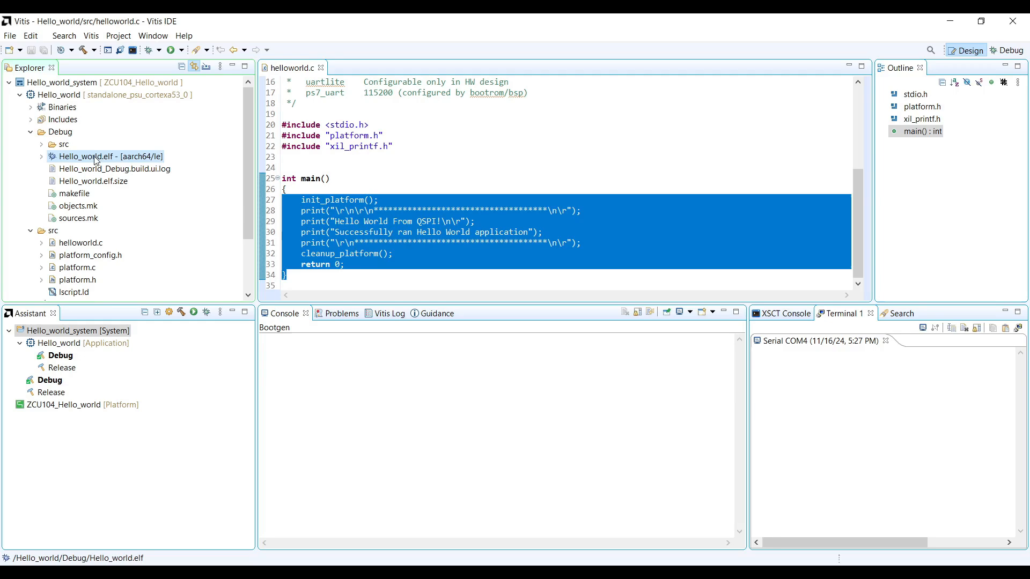
pyautogui.rightClick(98, 82)
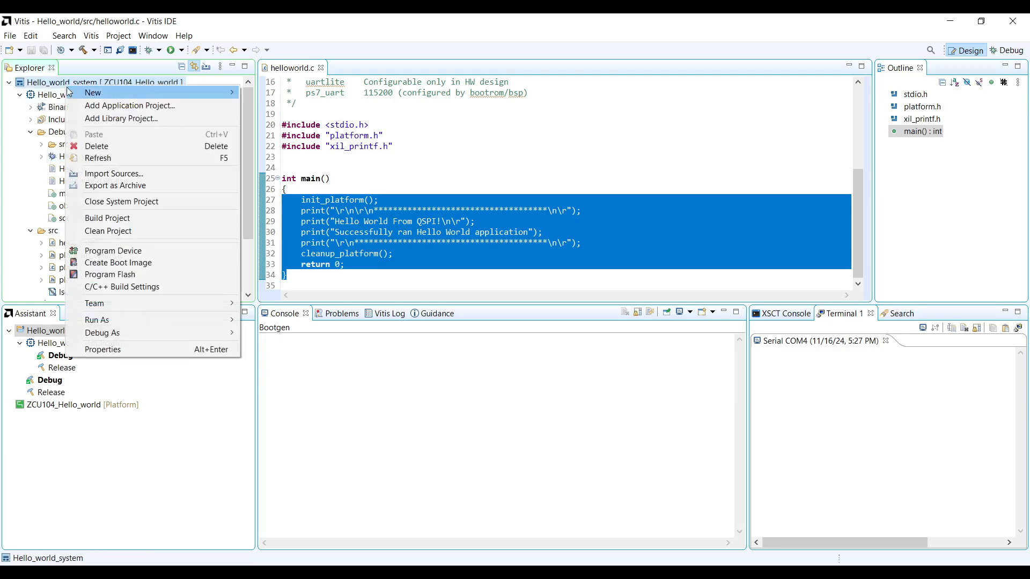
pyautogui.click(118, 262)
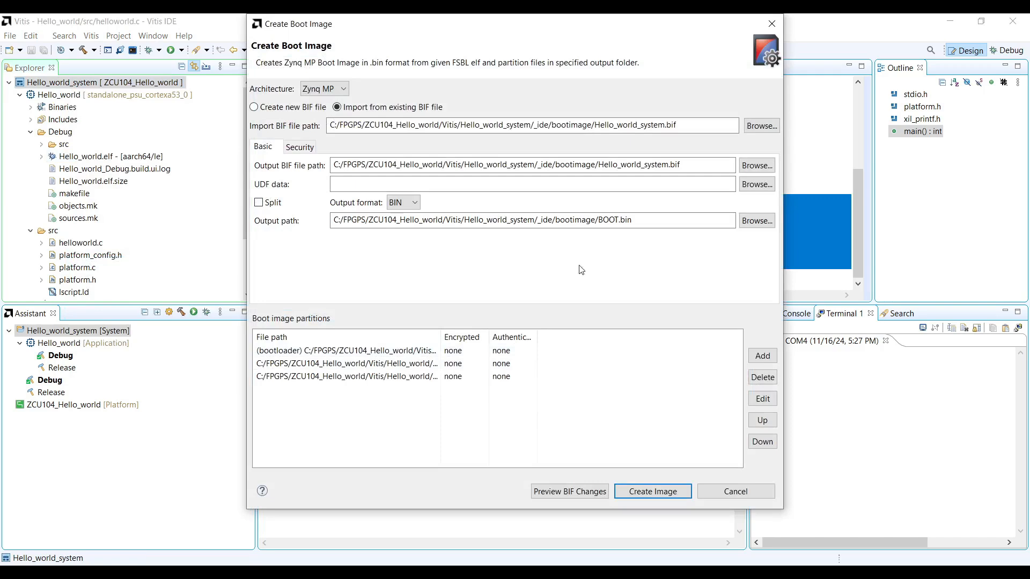
pyautogui.doubleClick(611, 219)
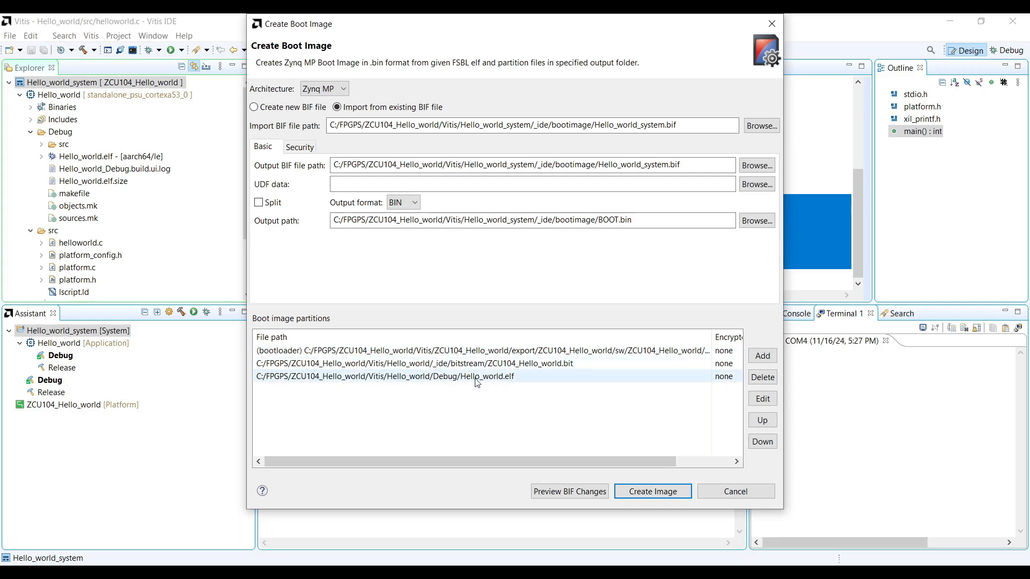
pyautogui.moveTo(498, 381)
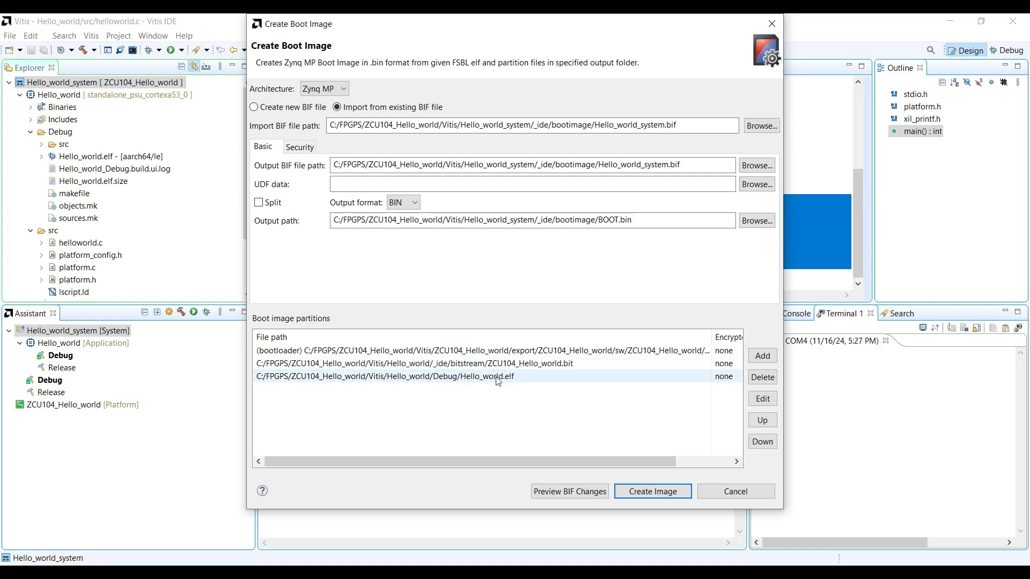
pyautogui.moveTo(649, 237)
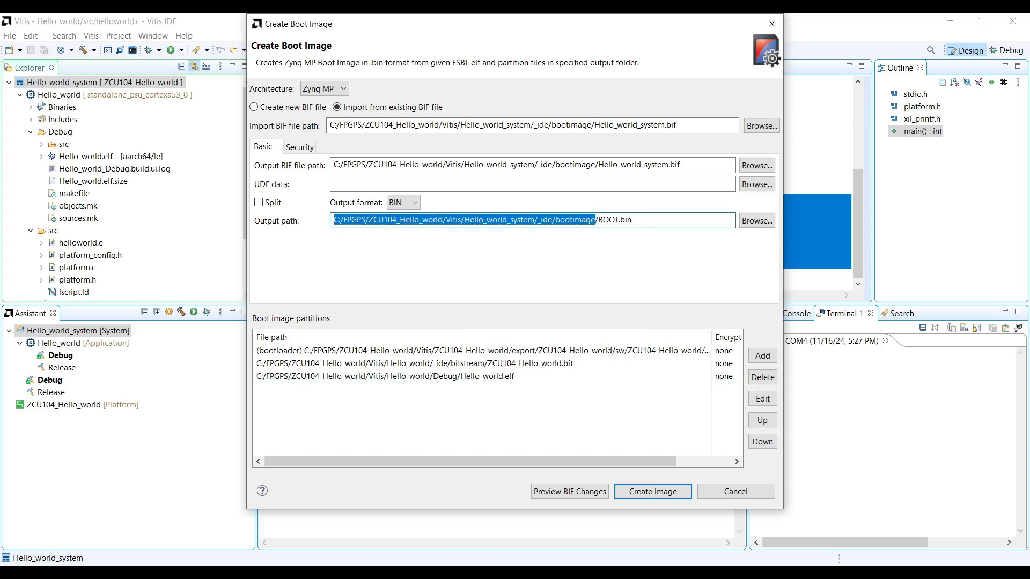
pyautogui.click(652, 491)
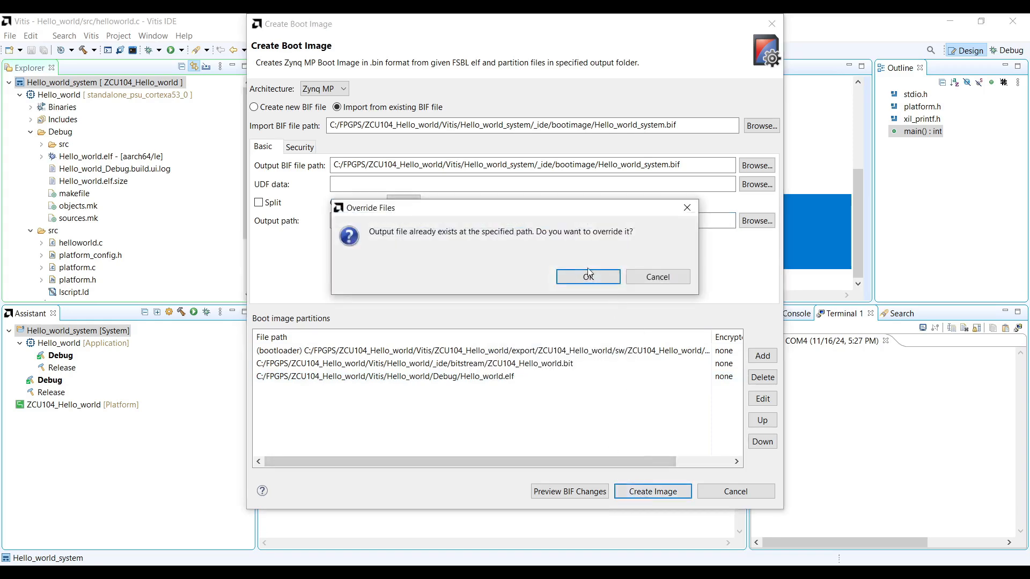
# Step: Overwrite the existing BOOT.bin and view its properties under _ide > bootimage (19,469,768 bytes)
pyautogui.click(586, 277)
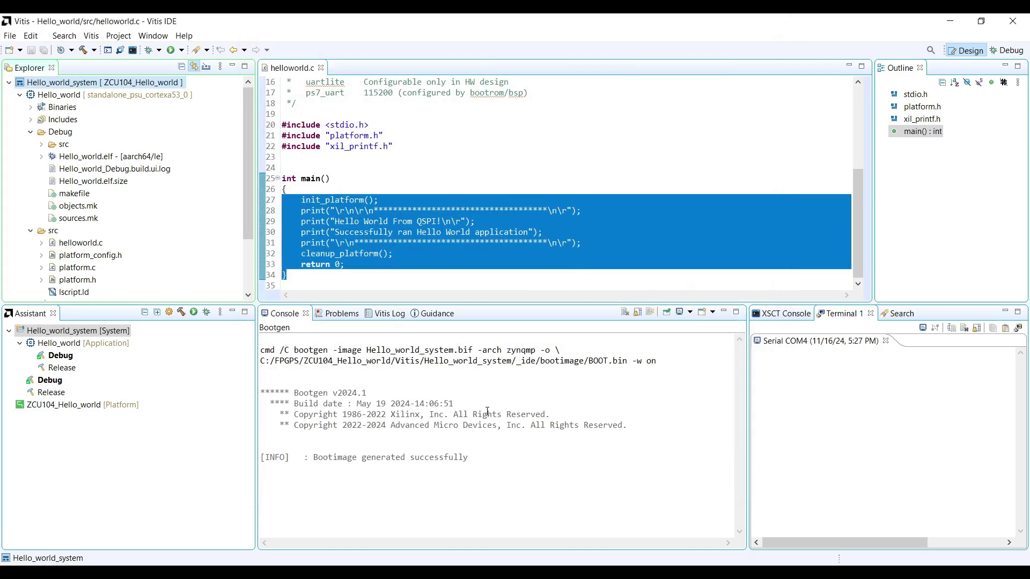
pyautogui.moveTo(478, 457)
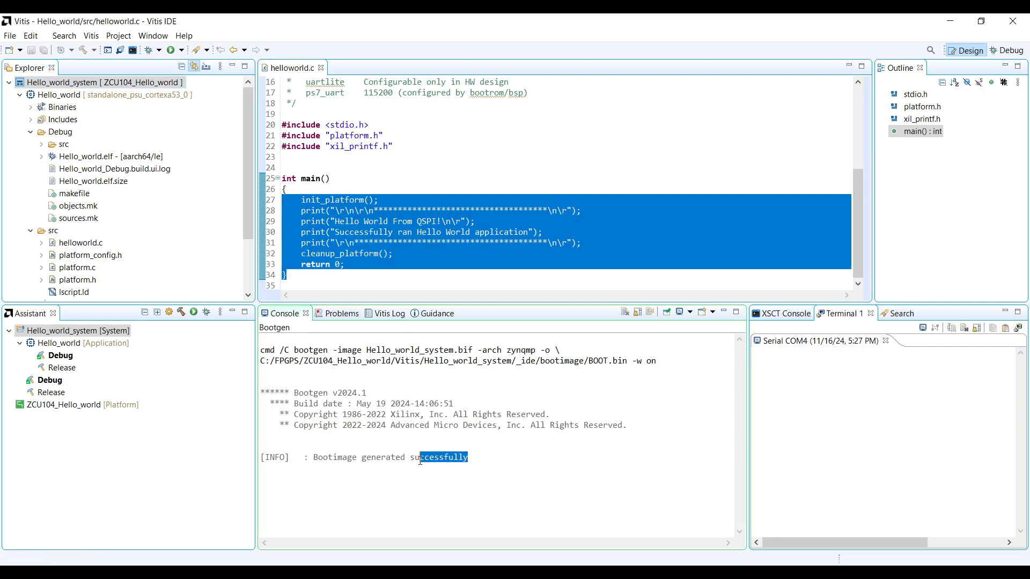
pyautogui.scroll(-3)
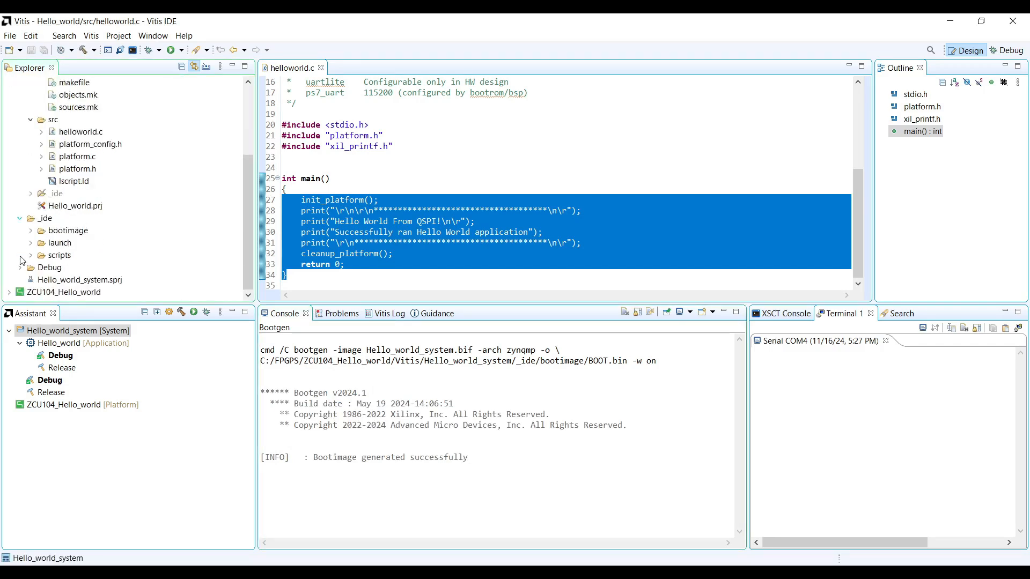
pyautogui.click(30, 231)
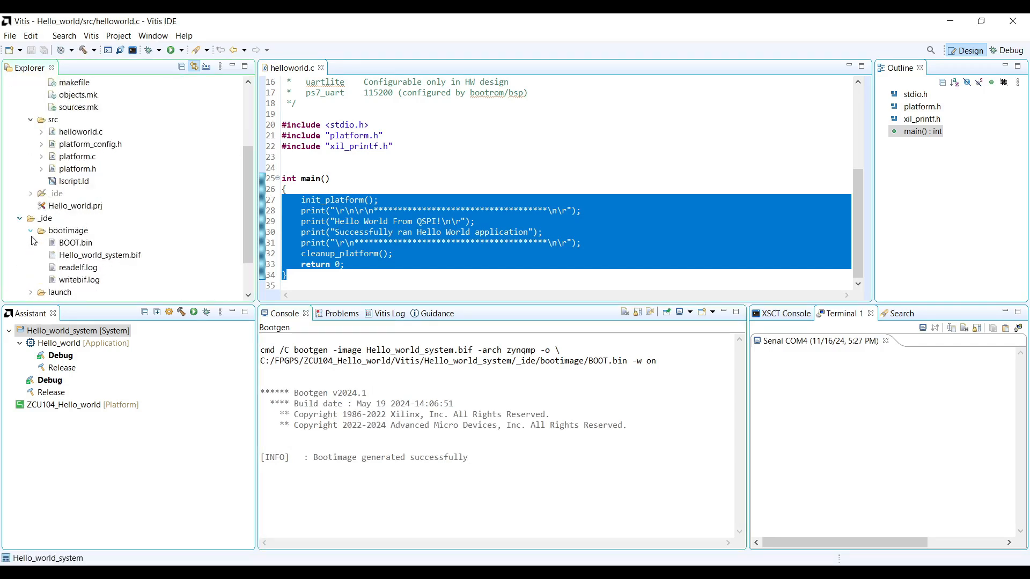
pyautogui.click(75, 242)
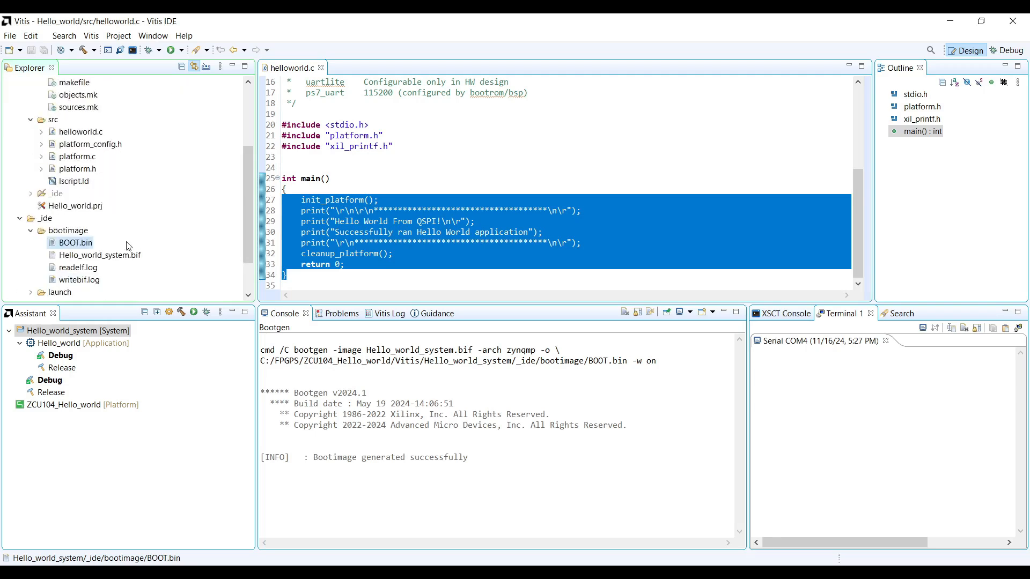
pyautogui.rightClick(75, 243)
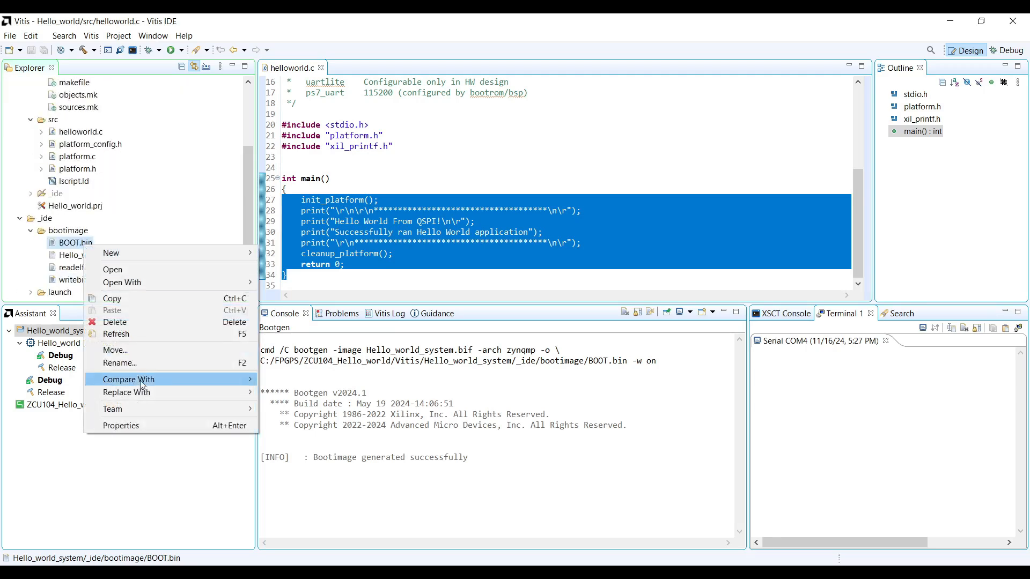
pyautogui.moveTo(120, 425)
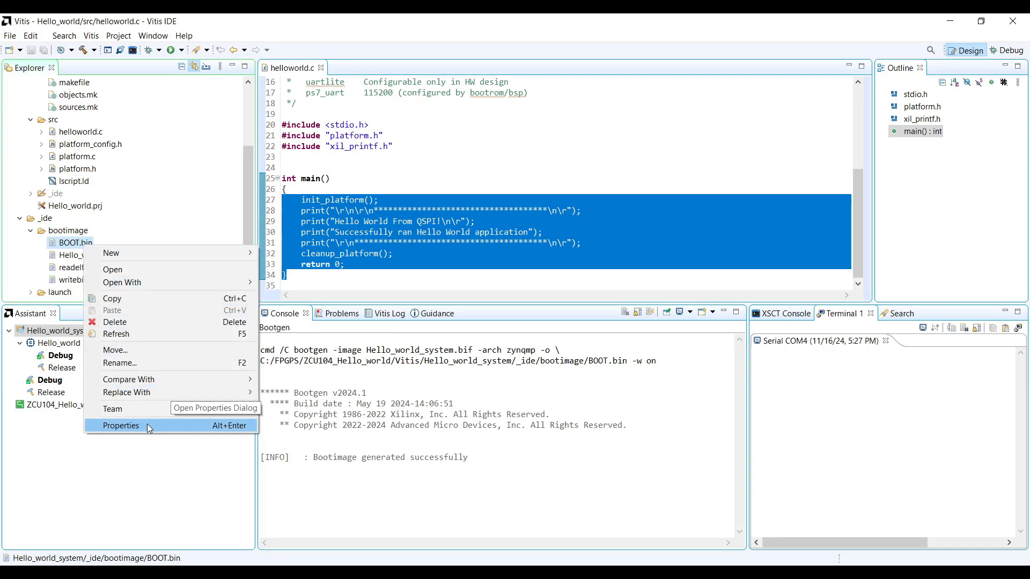
pyautogui.click(120, 425)
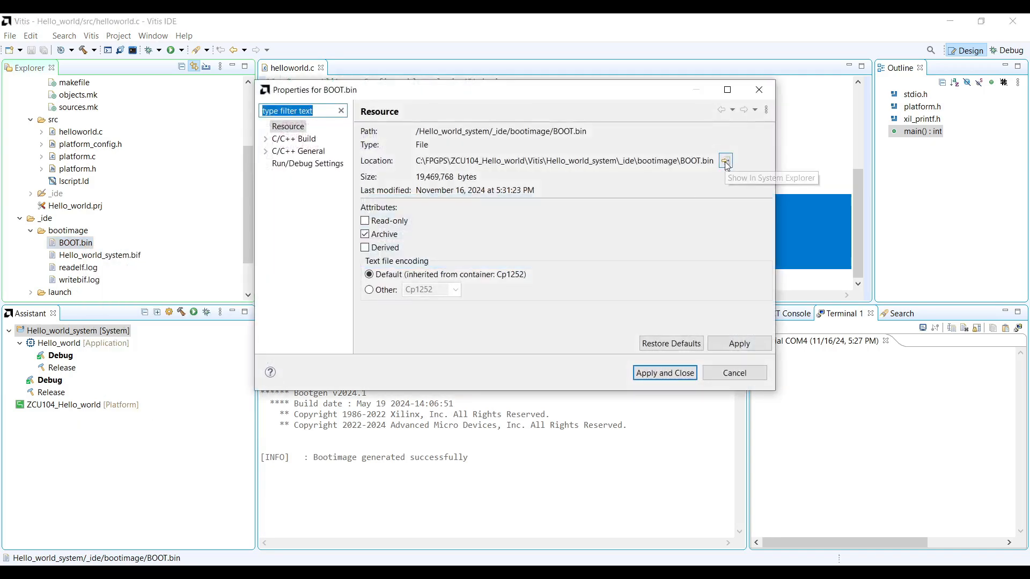
# Step: Reveal BOOT.bin in File Explorer's bootimage folder (19,014 KB), then close the window
pyautogui.click(725, 161)
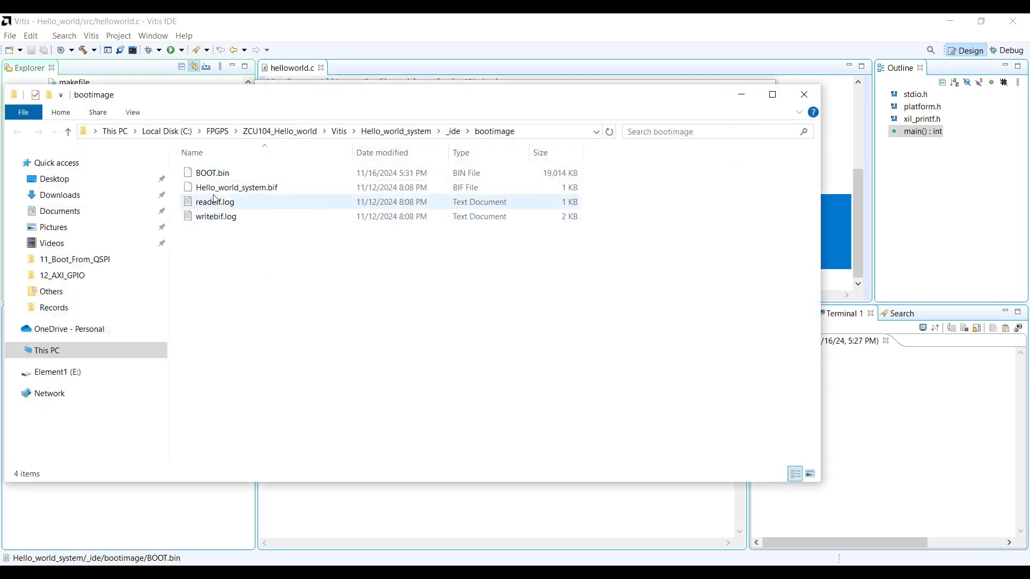
pyautogui.click(802, 94)
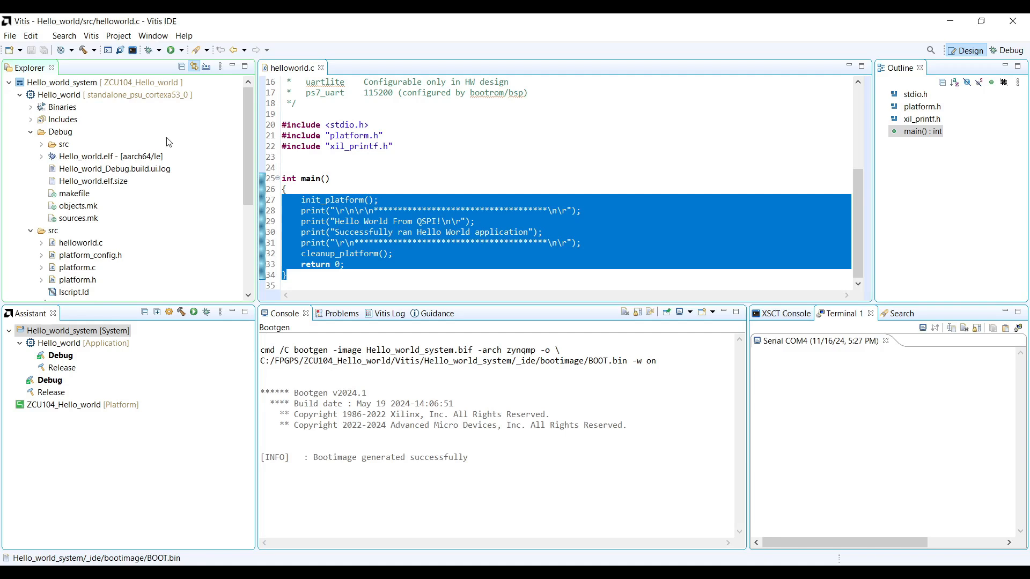
pyautogui.moveTo(113, 119)
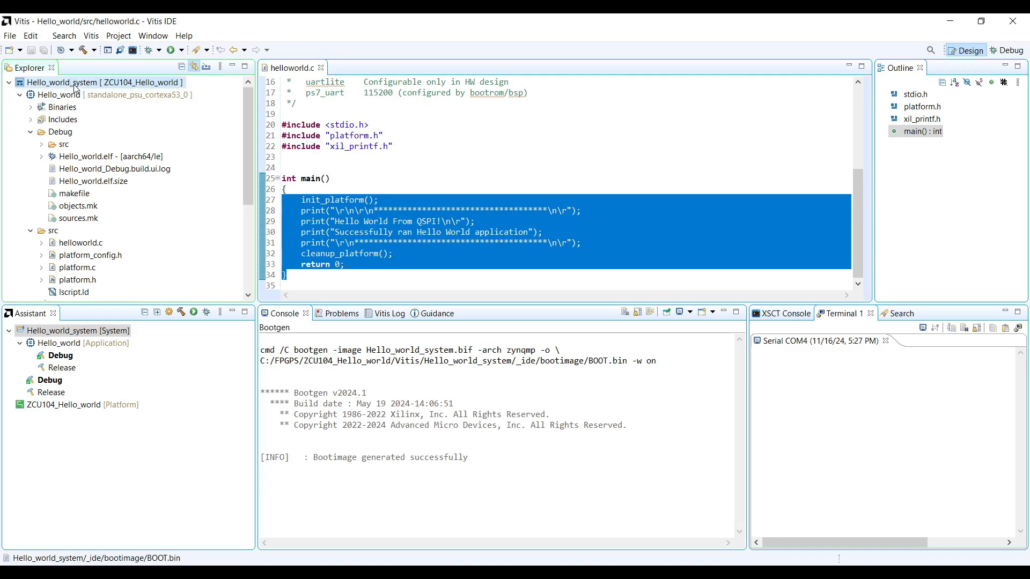
# Step: Start Program Flash for Hello_world_system with BOOT.bin as the image at offset 0
pyautogui.rightClick(102, 82)
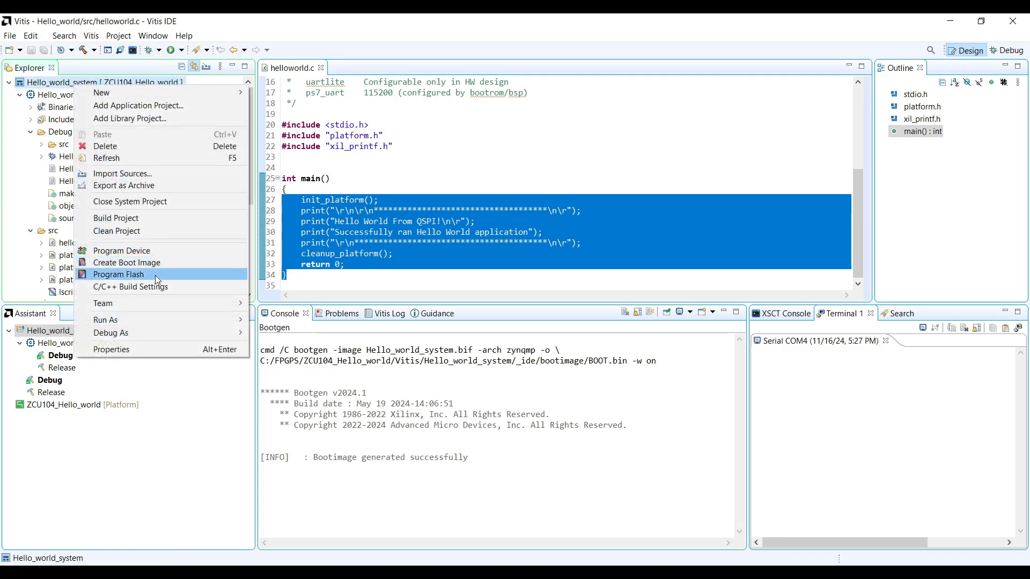
pyautogui.click(119, 274)
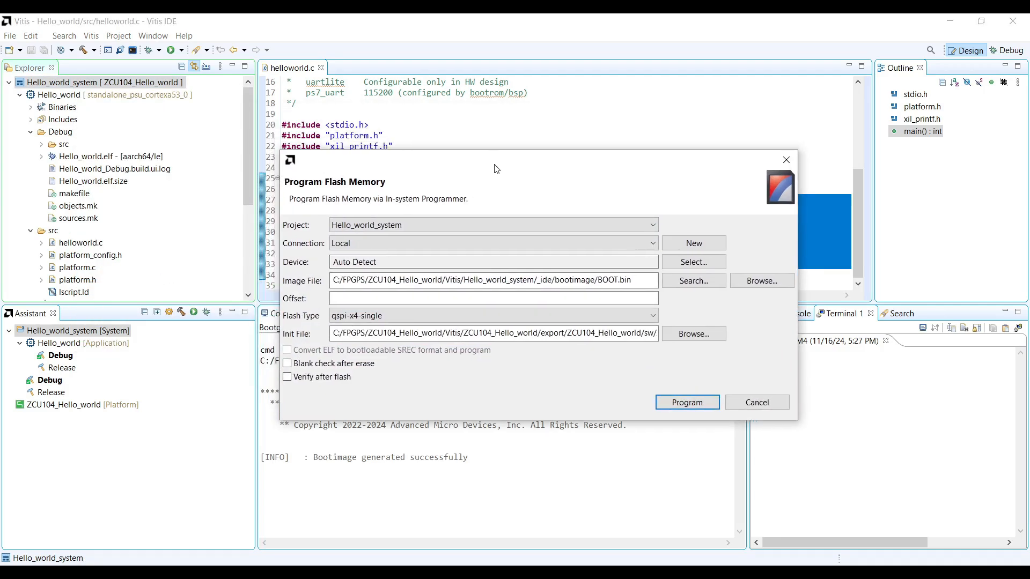
pyautogui.doubleClick(614, 281)
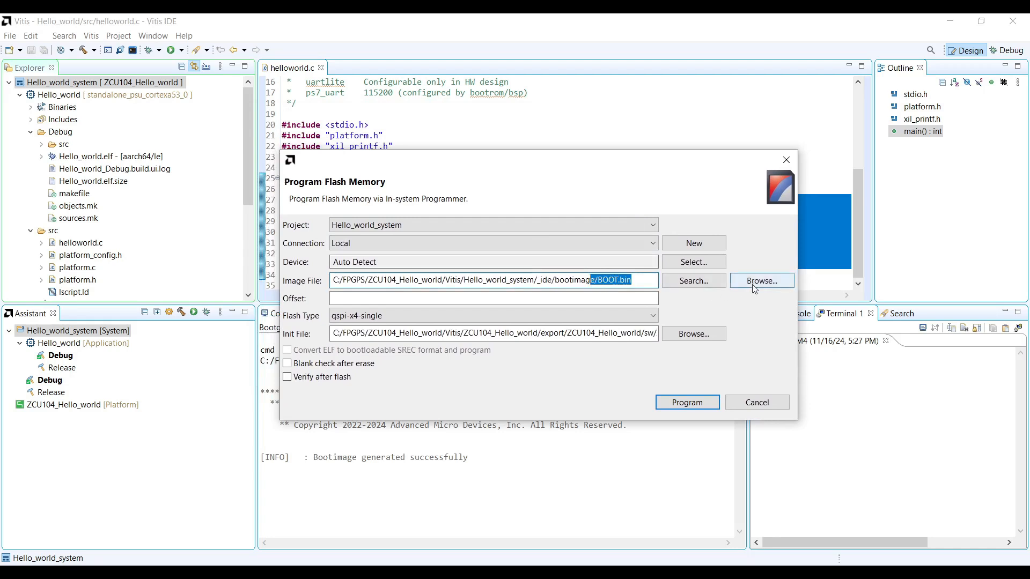
pyautogui.click(760, 281)
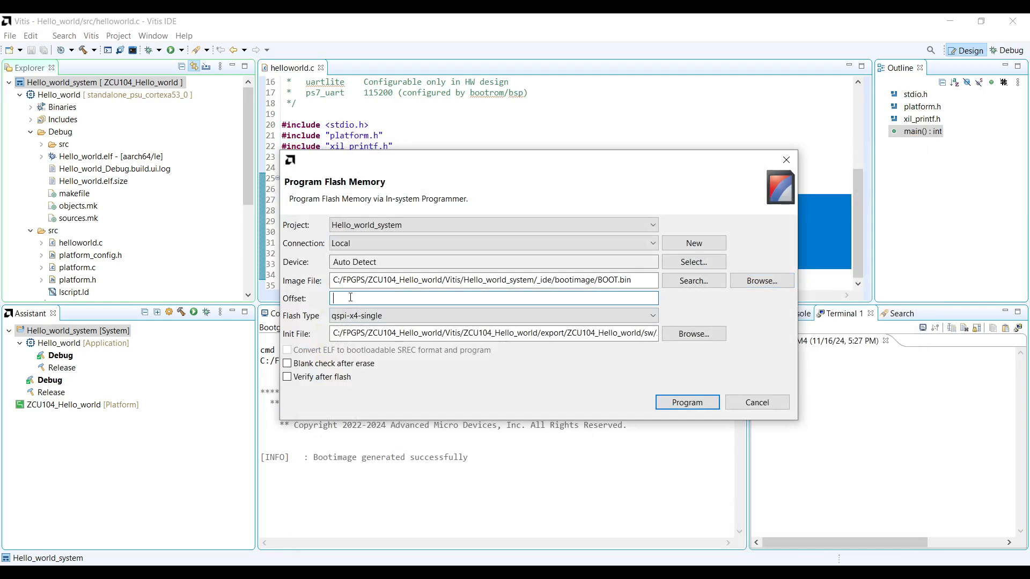
pyautogui.write('0')
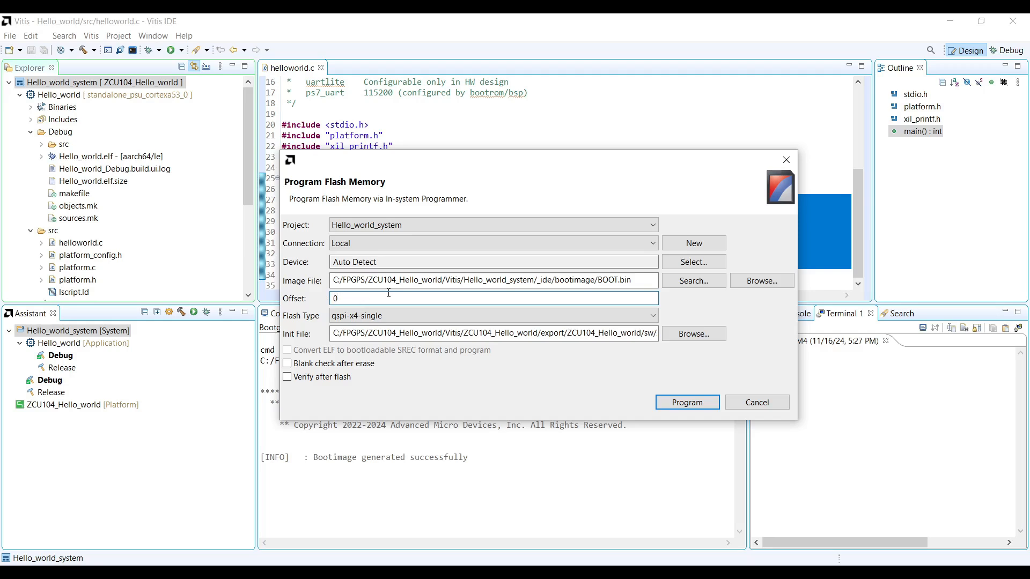
# Step: Keep qspi-x4-single as the flash type
pyautogui.click(652, 316)
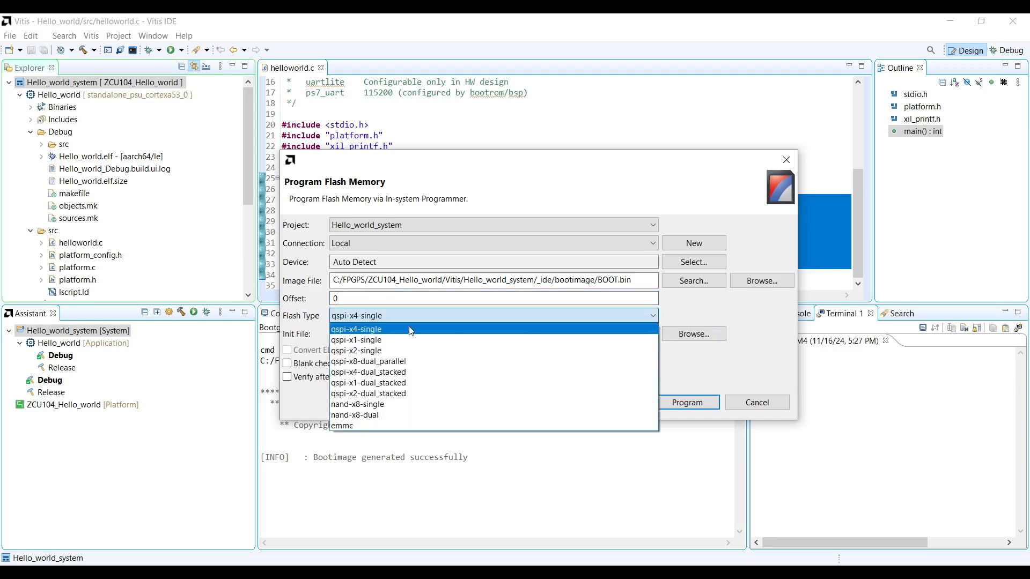
pyautogui.moveTo(351, 332)
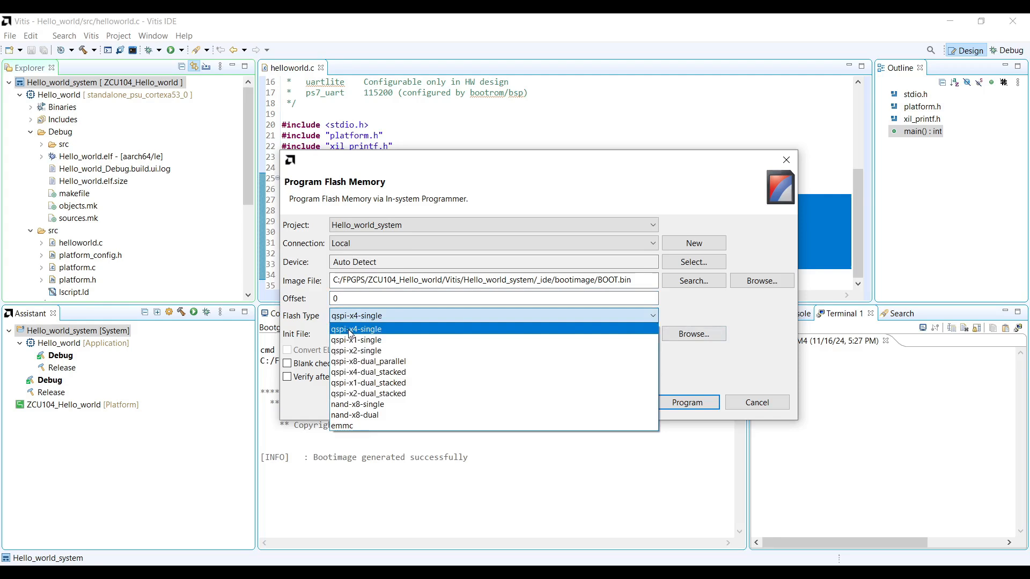
pyautogui.click(357, 328)
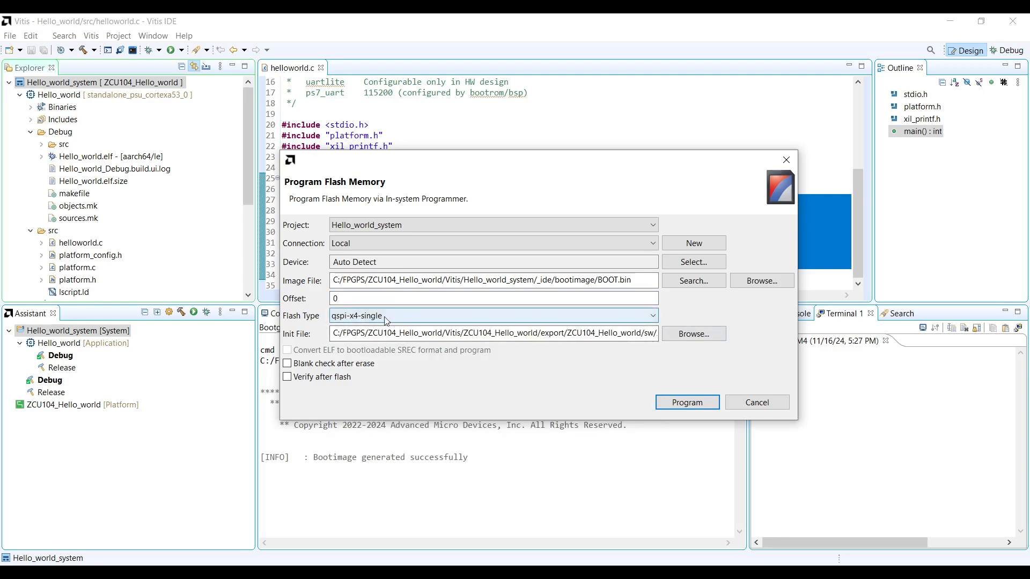
pyautogui.moveTo(423, 318)
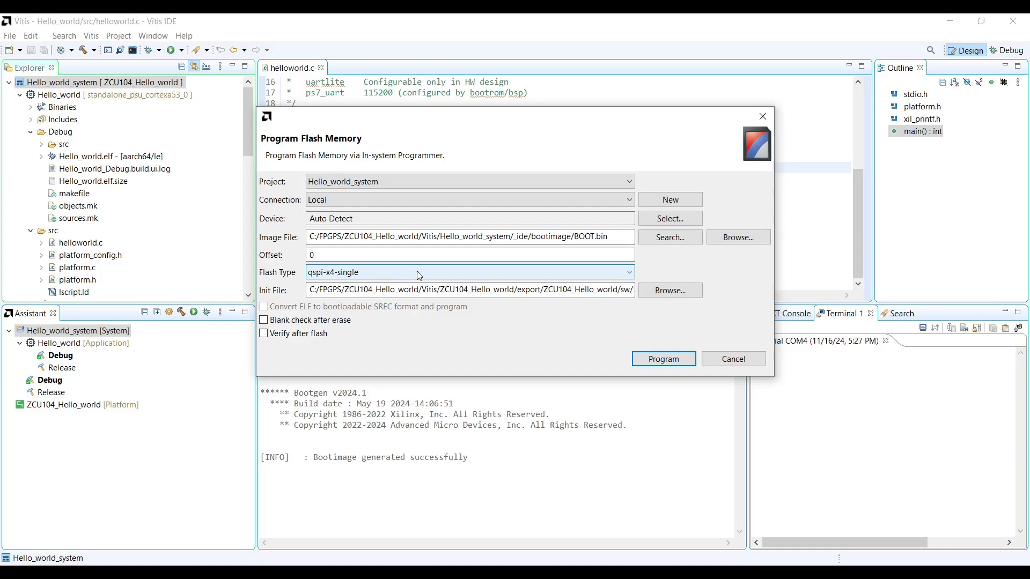
pyautogui.moveTo(371, 278)
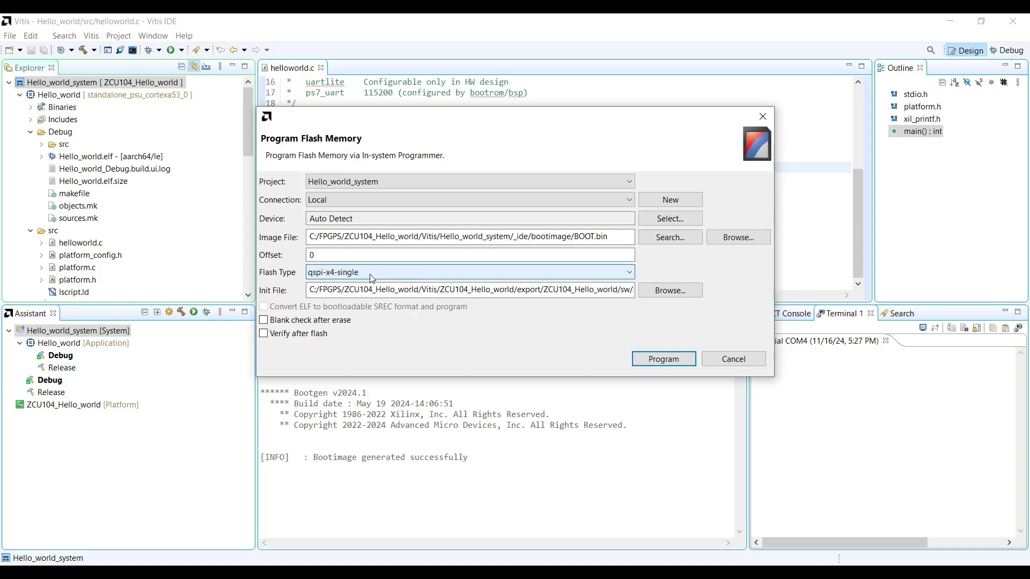
pyautogui.moveTo(438, 277)
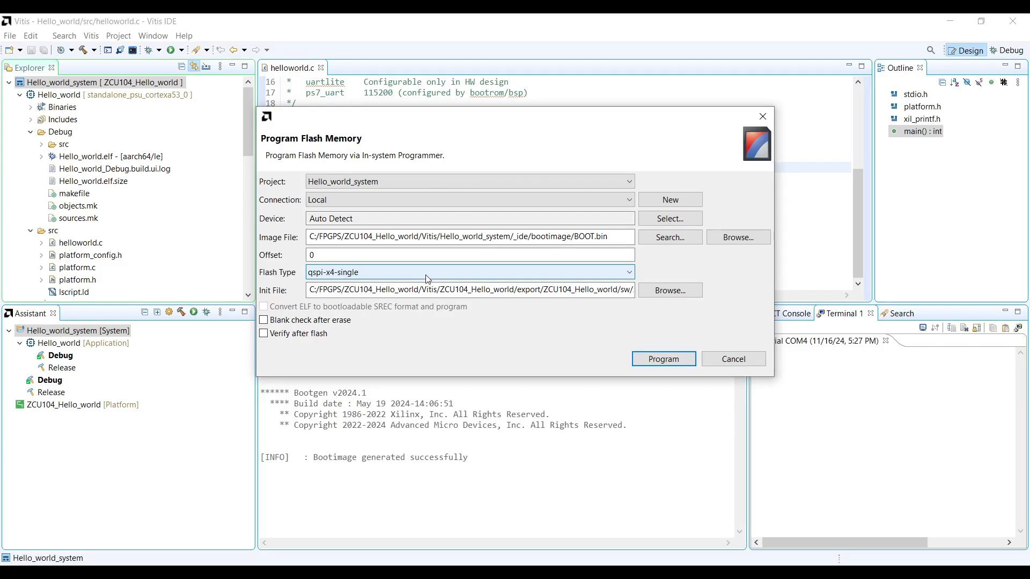
pyautogui.click(466, 272)
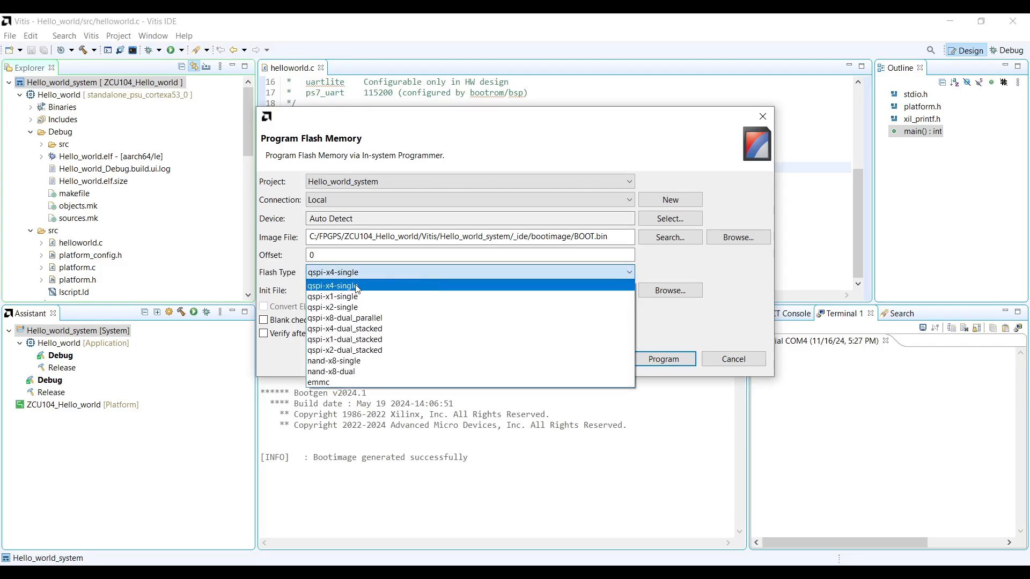
pyautogui.click(334, 285)
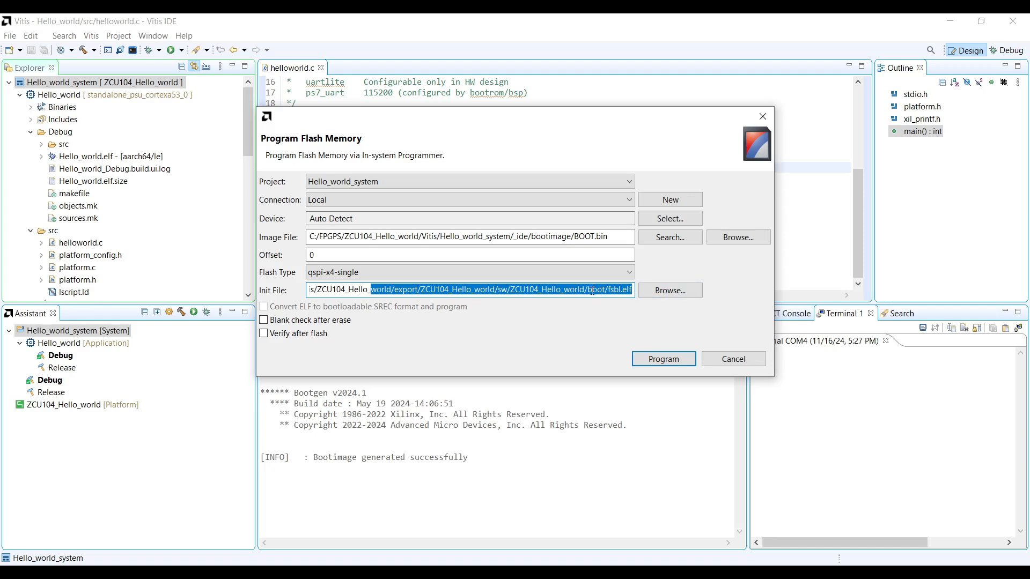
# Step: Set the ZCU104_Hello_world platform's fsbl.elf as the init file
pyautogui.click(591, 290)
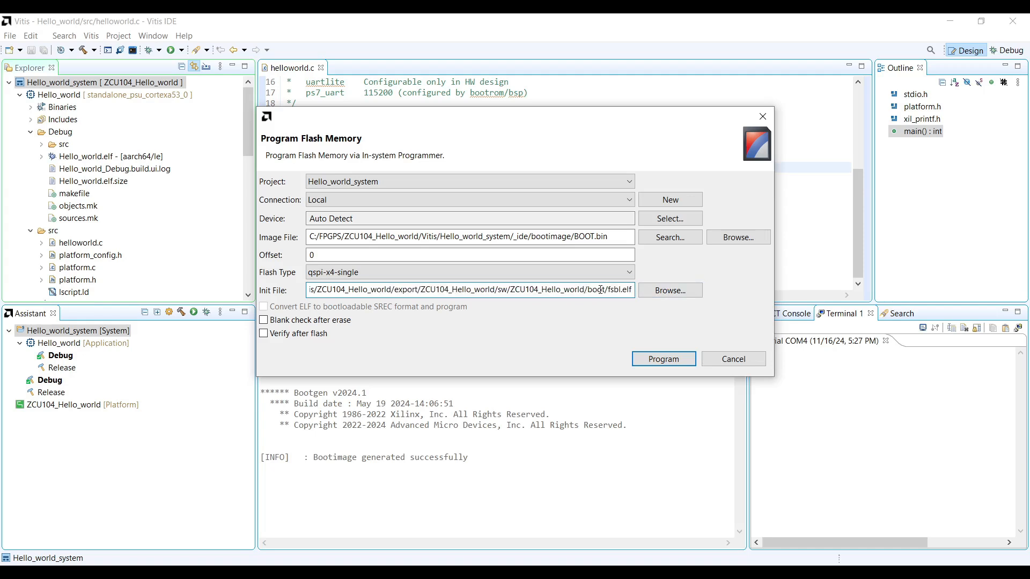
pyautogui.doubleClick(614, 290)
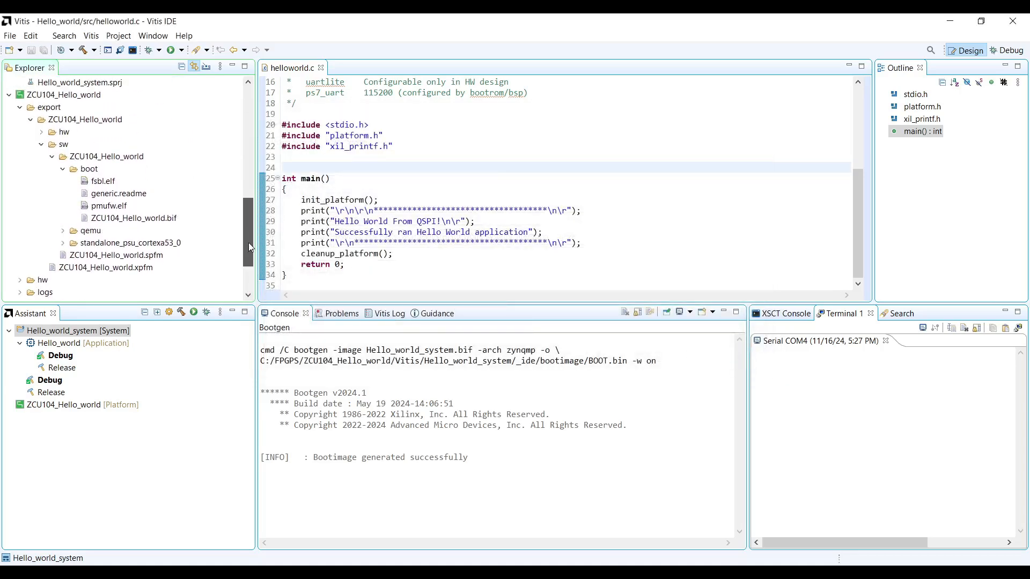
pyautogui.click(63, 94)
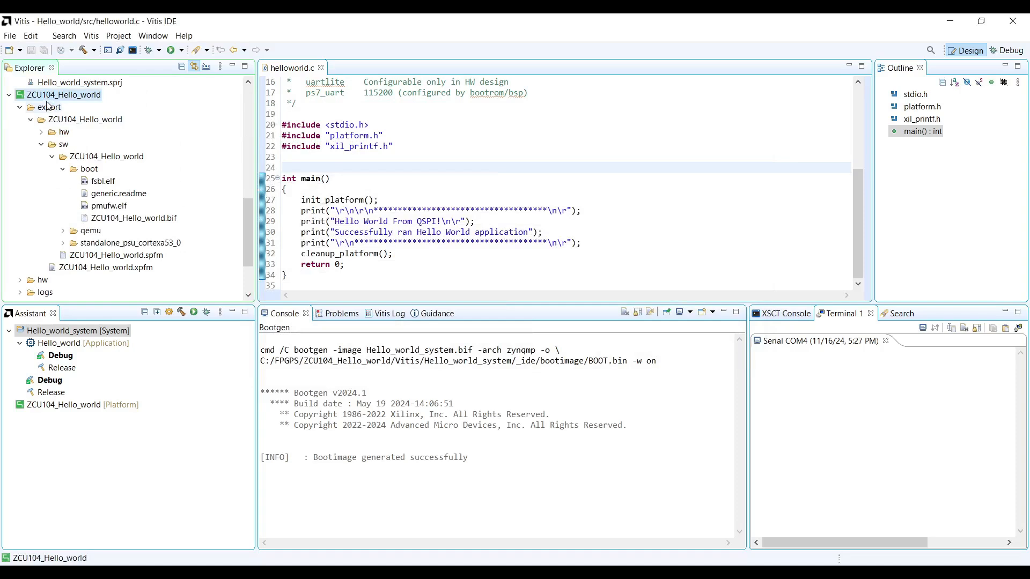
pyautogui.click(90, 169)
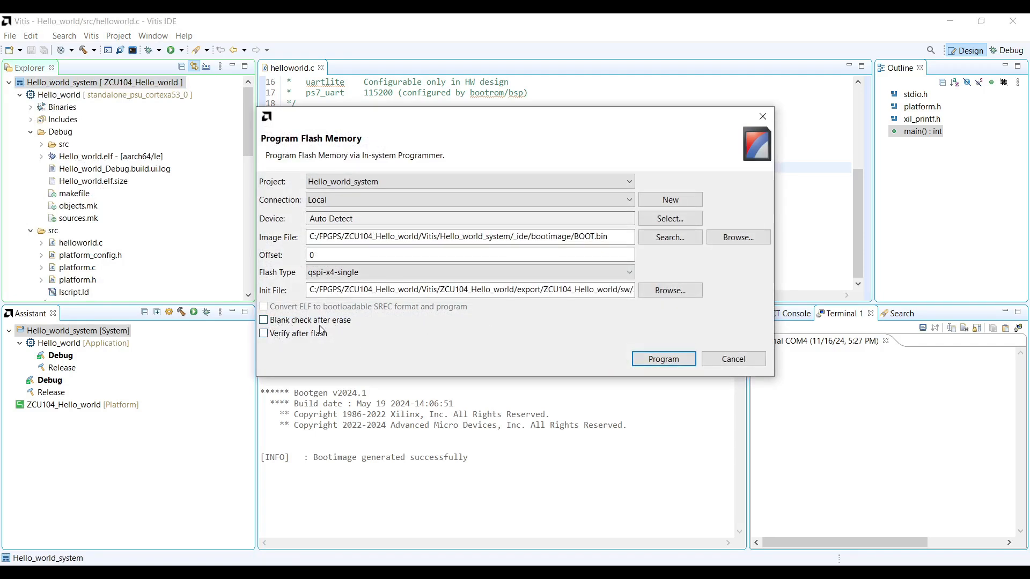
pyautogui.moveTo(322, 336)
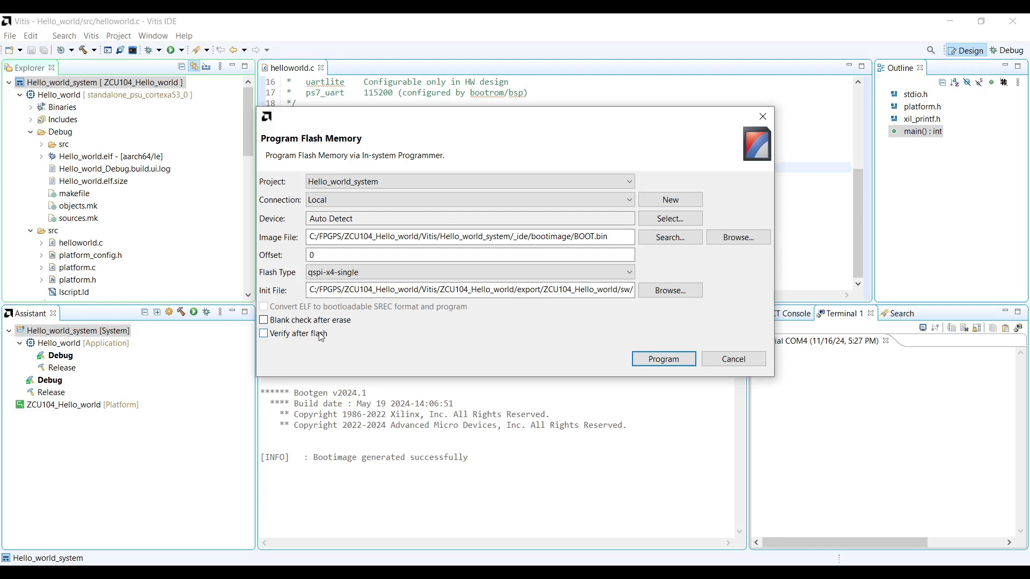
# Step: Program BOOT.bin to the QSPI flash and wait for Flash Operation Successful
pyautogui.click(662, 359)
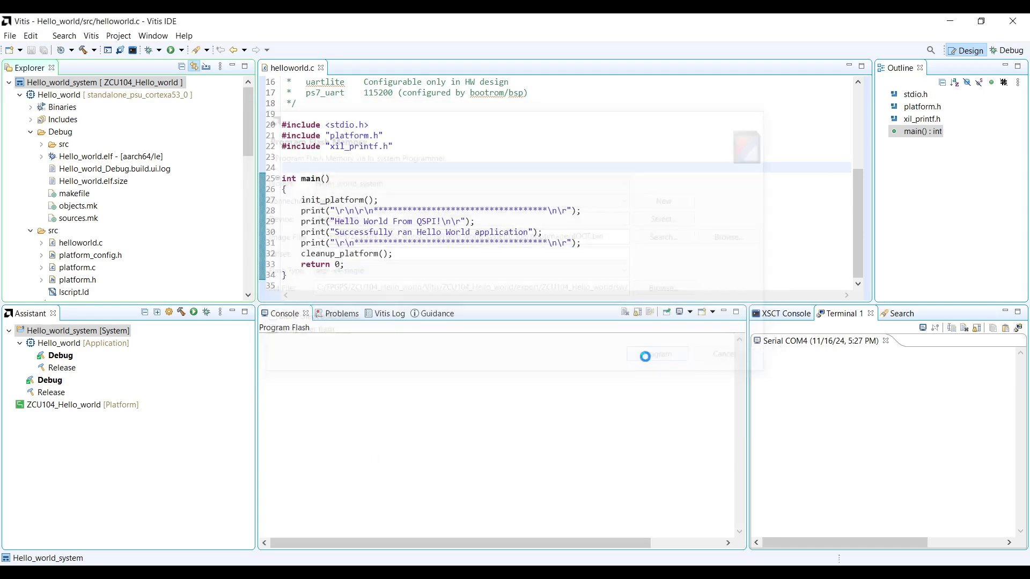
pyautogui.click(657, 354)
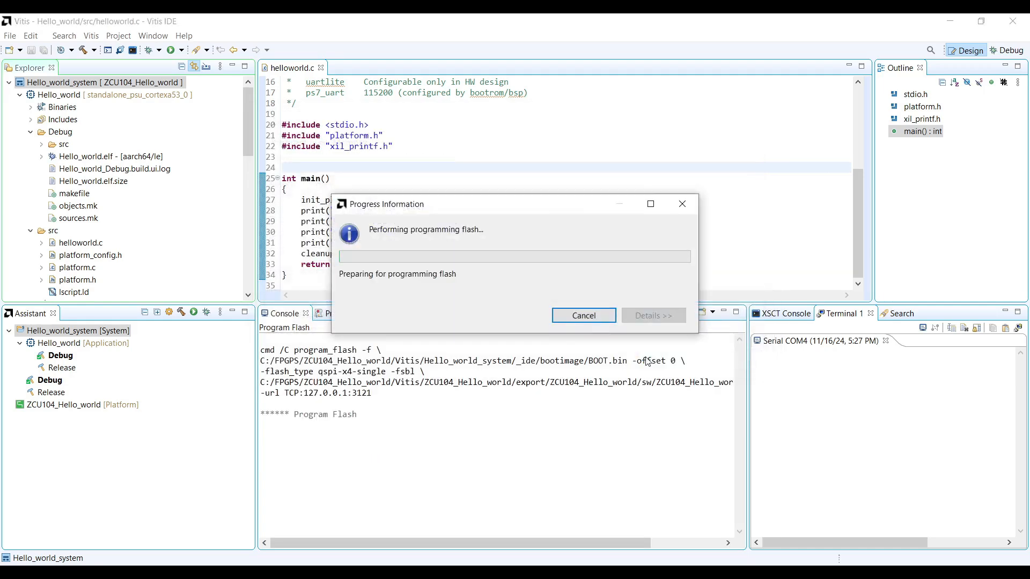
pyautogui.moveTo(312, 431)
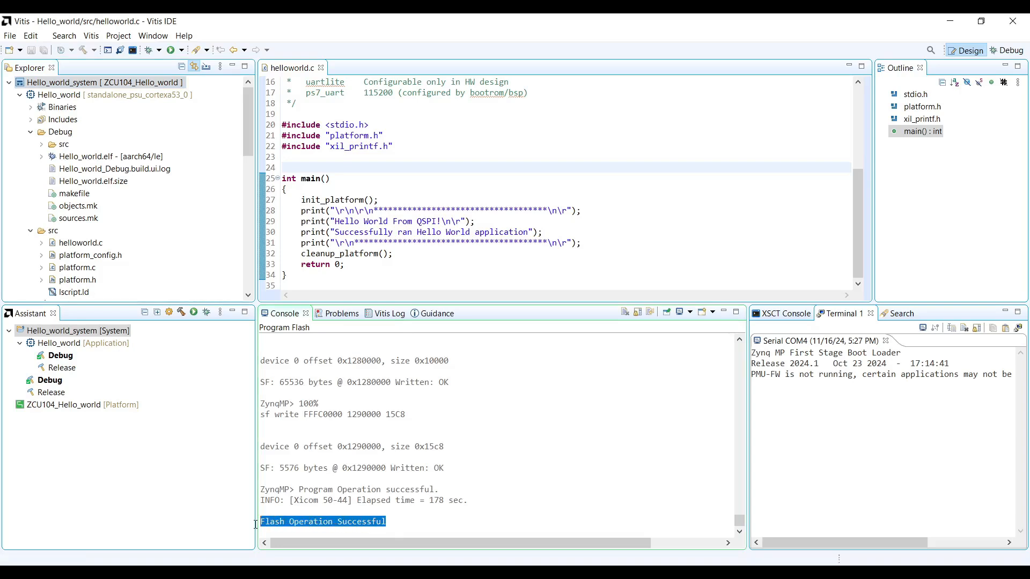
pyautogui.click(401, 521)
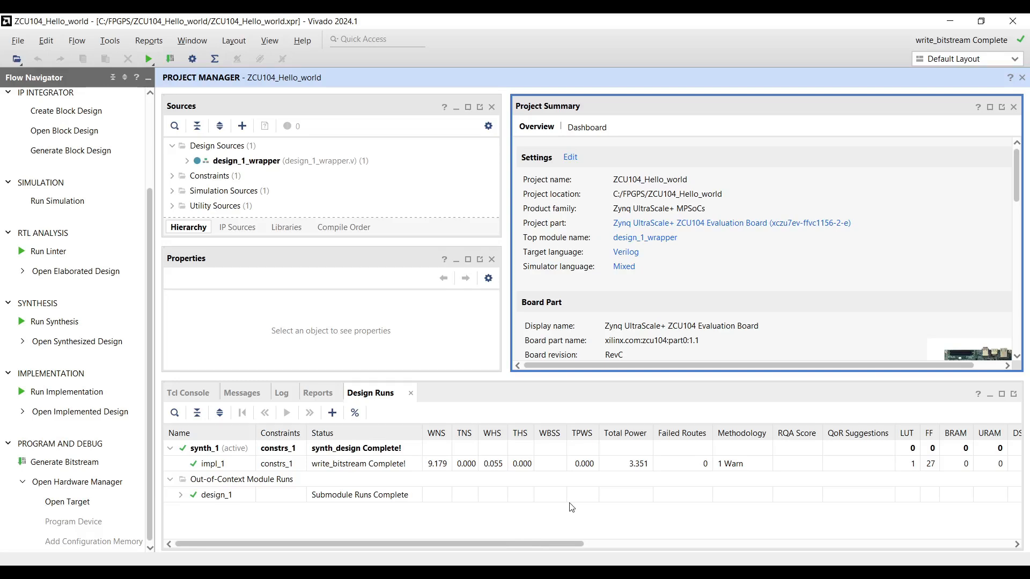
# Step: Auto-connect the Hardware Manager to the board and bring up the xczu7_0 device actions
pyautogui.click(79, 482)
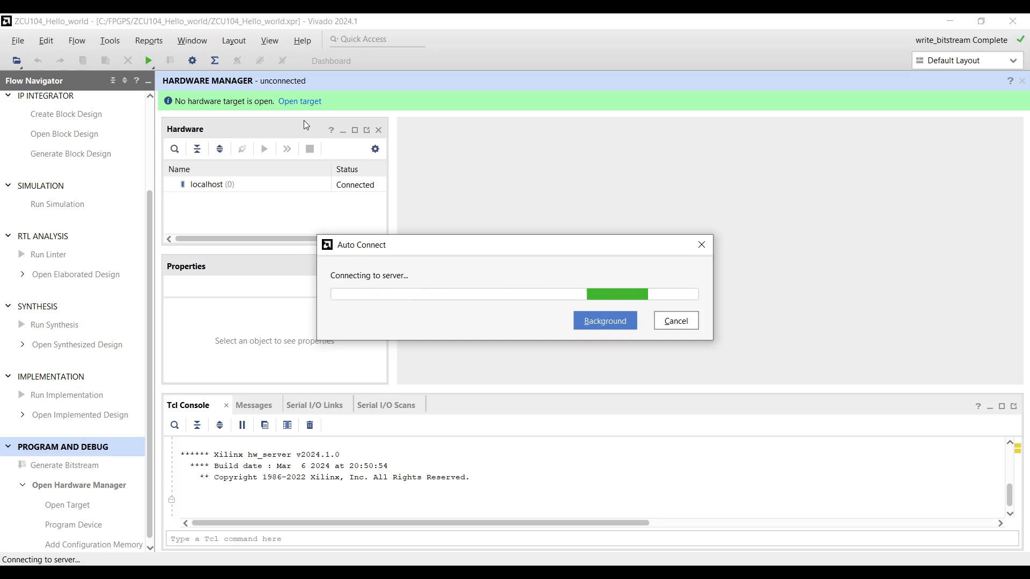
pyautogui.rightClick(230, 216)
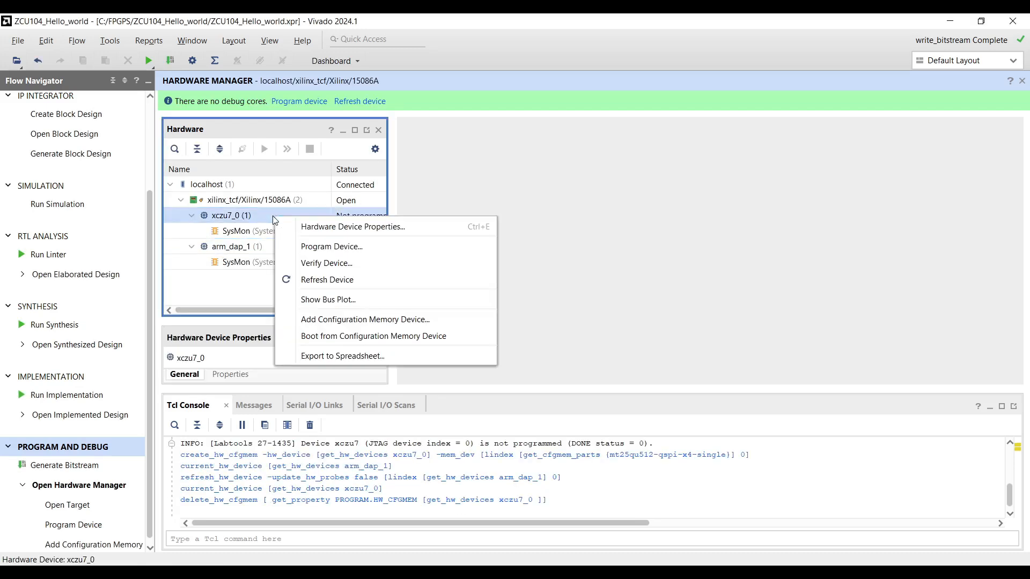
pyautogui.moveTo(366, 319)
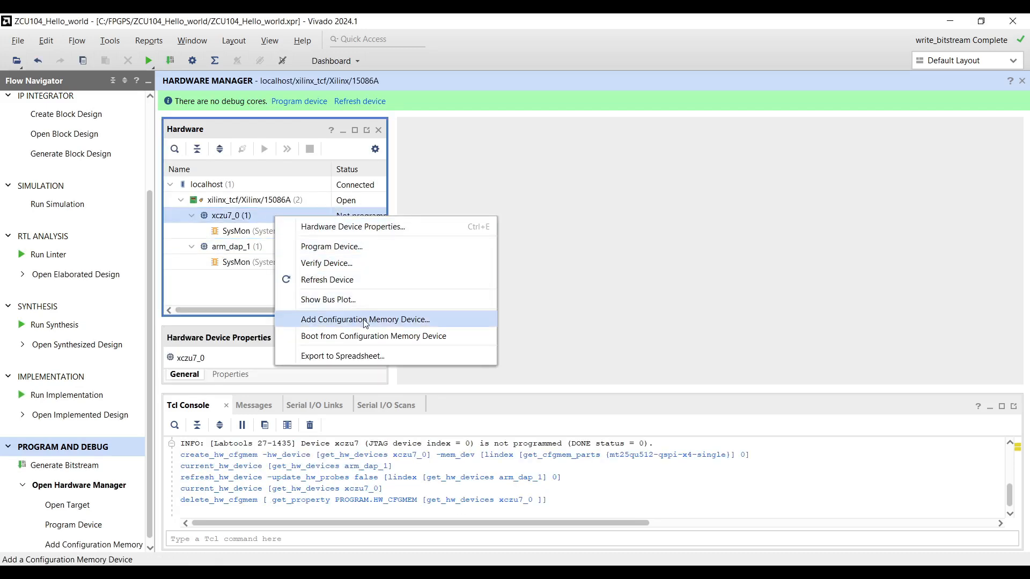
# Step: Add the mt25qu512-qspi-x4-single configuration memory (512 Mb, qspi) to xczu7_0
pyautogui.click(365, 319)
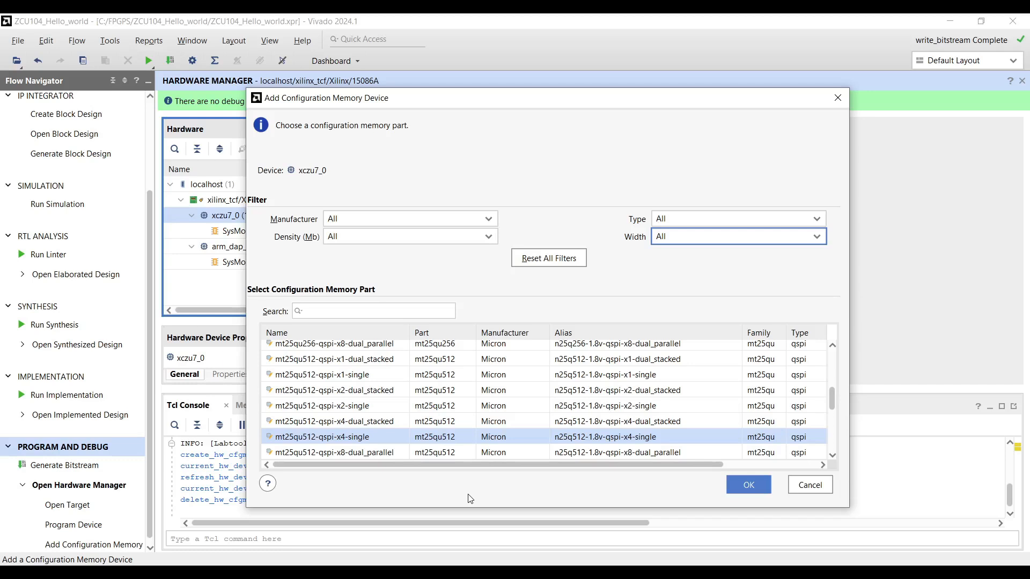
pyautogui.scroll(3)
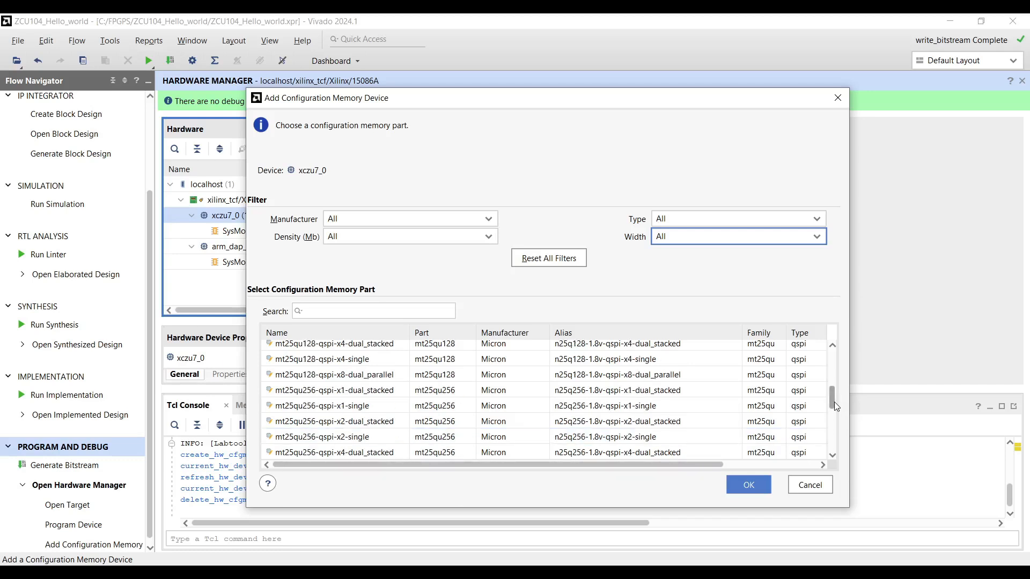
pyautogui.scroll(3)
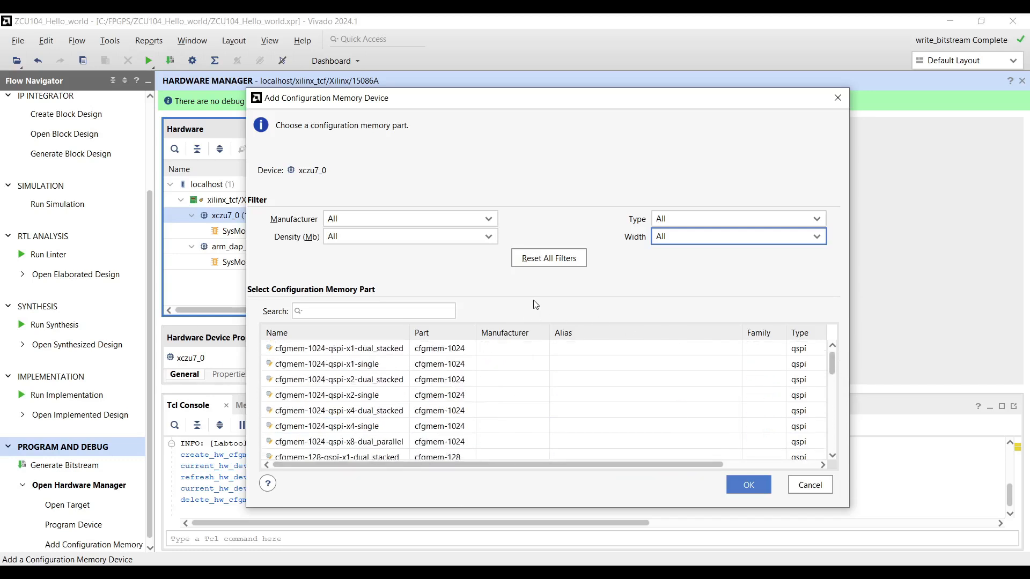
pyautogui.moveTo(361, 310)
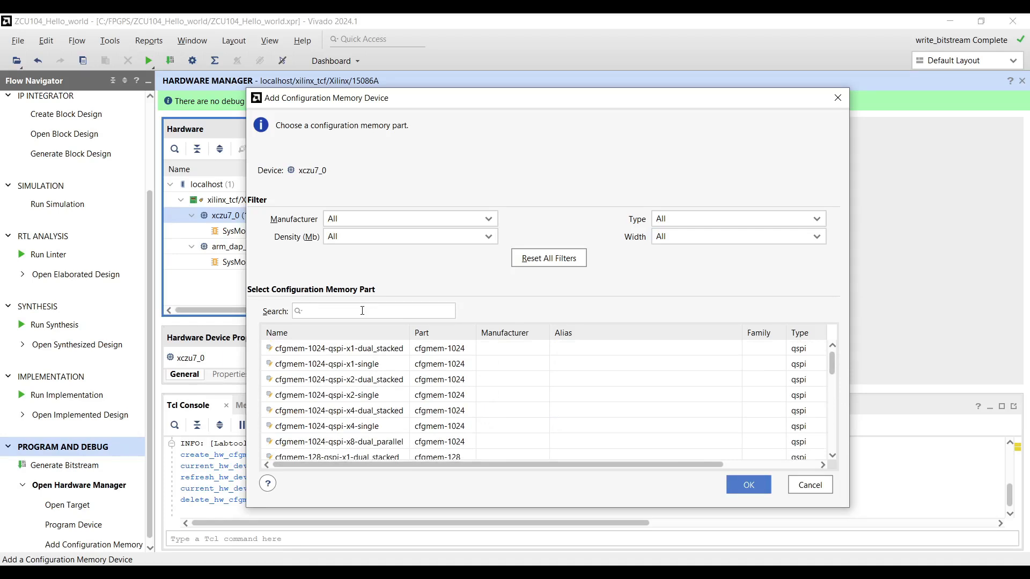
pyautogui.write('MT25QU512')
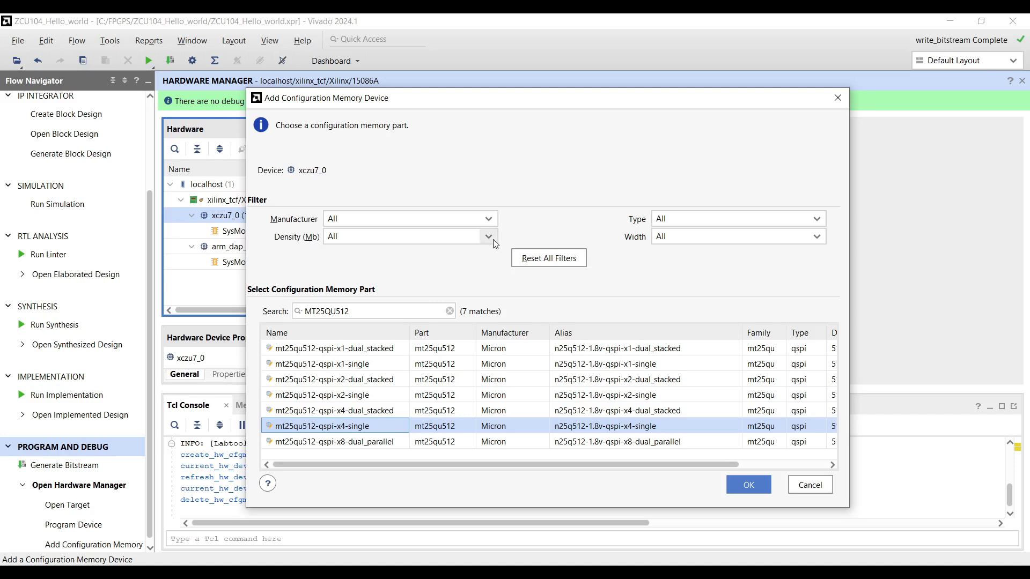
pyautogui.click(409, 219)
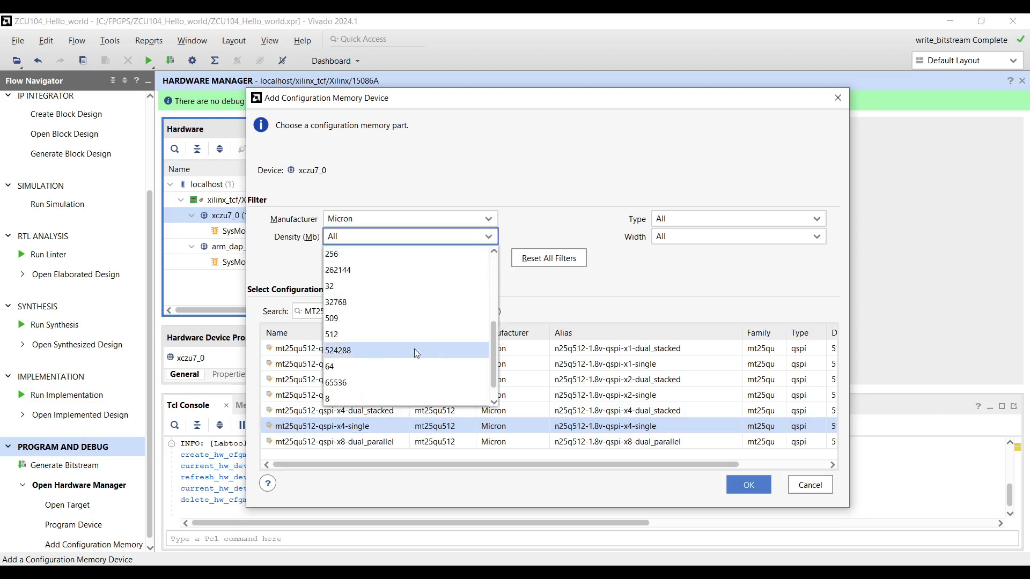
pyautogui.click(818, 219)
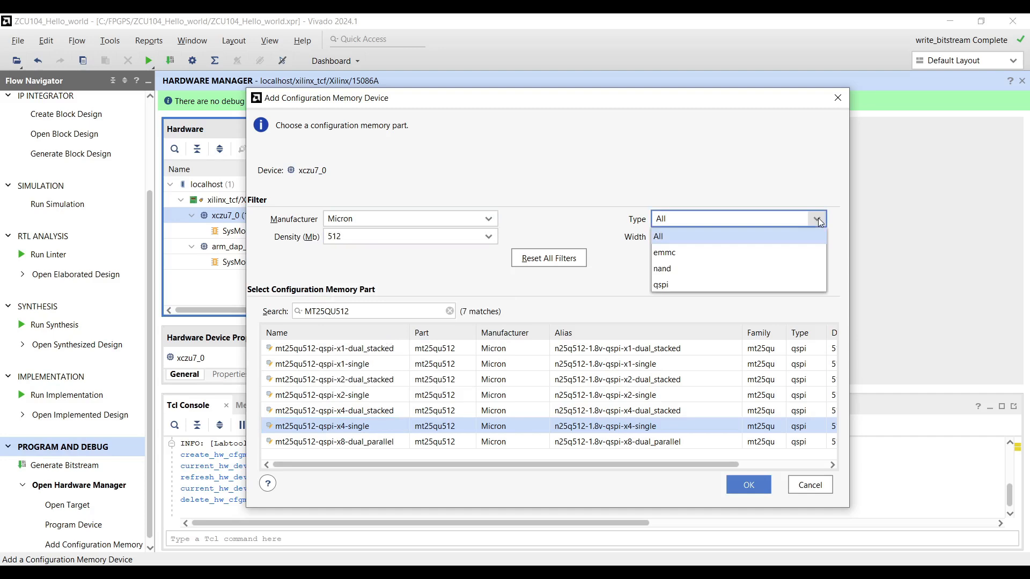
pyautogui.click(658, 284)
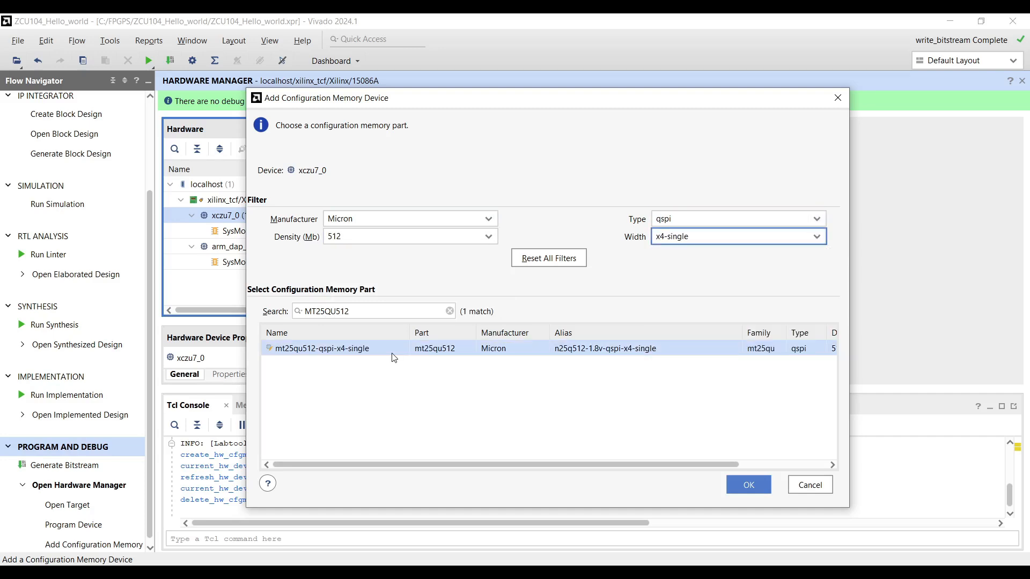
pyautogui.click(747, 484)
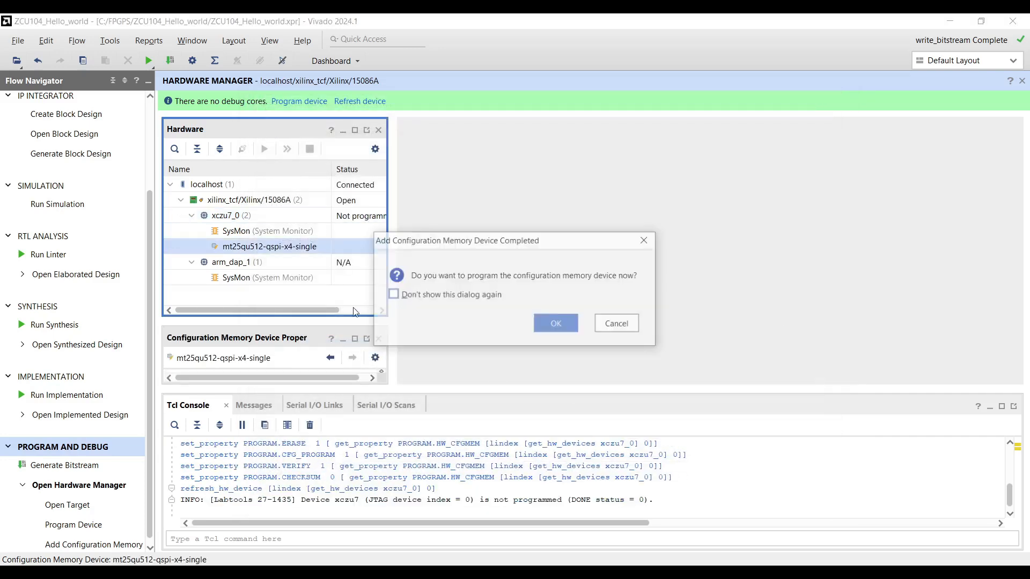
# Step: Set BOOT.bin from Hello_world_system/_ide/bootimage as the flash's configuration file
pyautogui.click(615, 322)
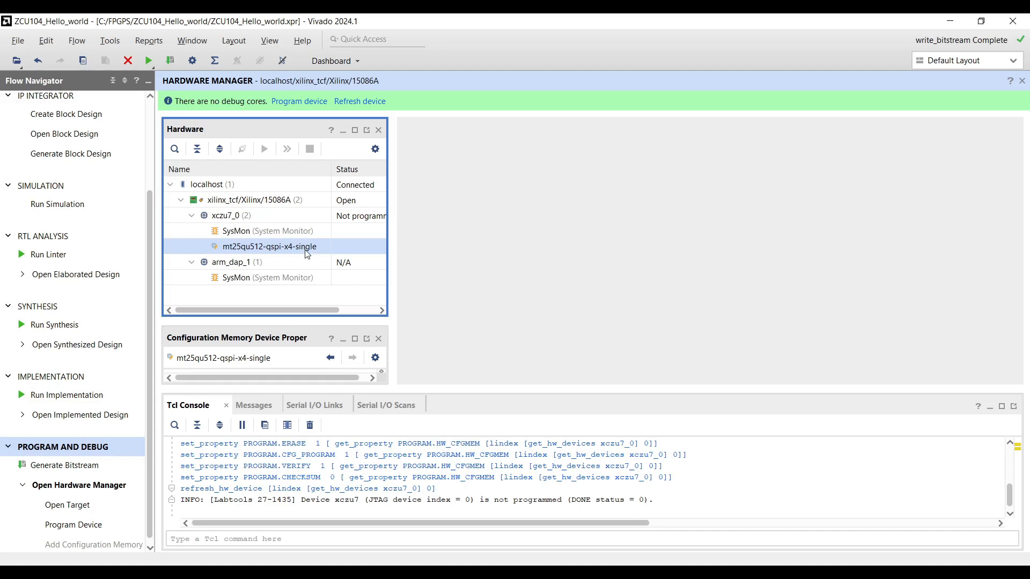
pyautogui.rightClick(269, 246)
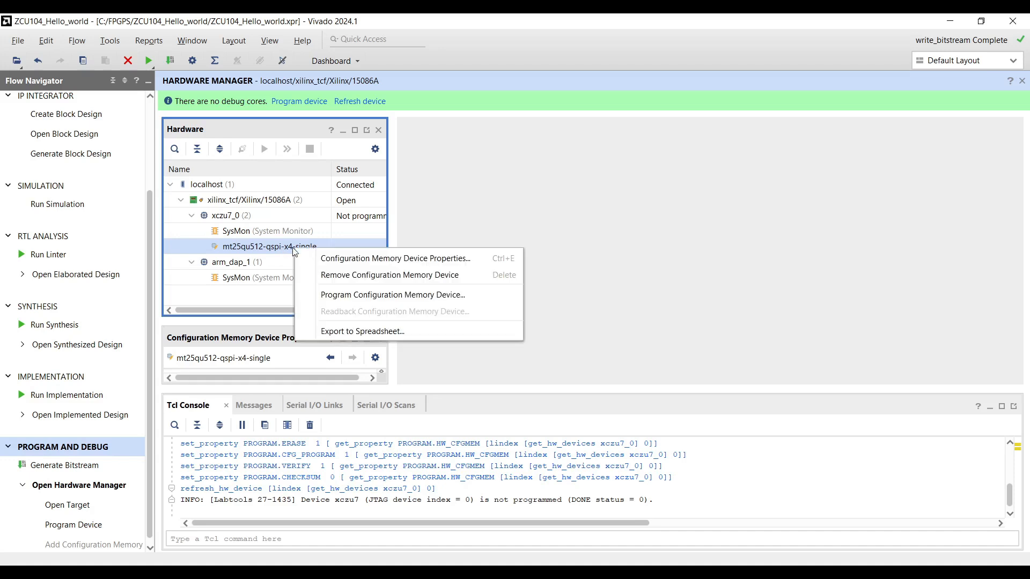
pyautogui.click(392, 294)
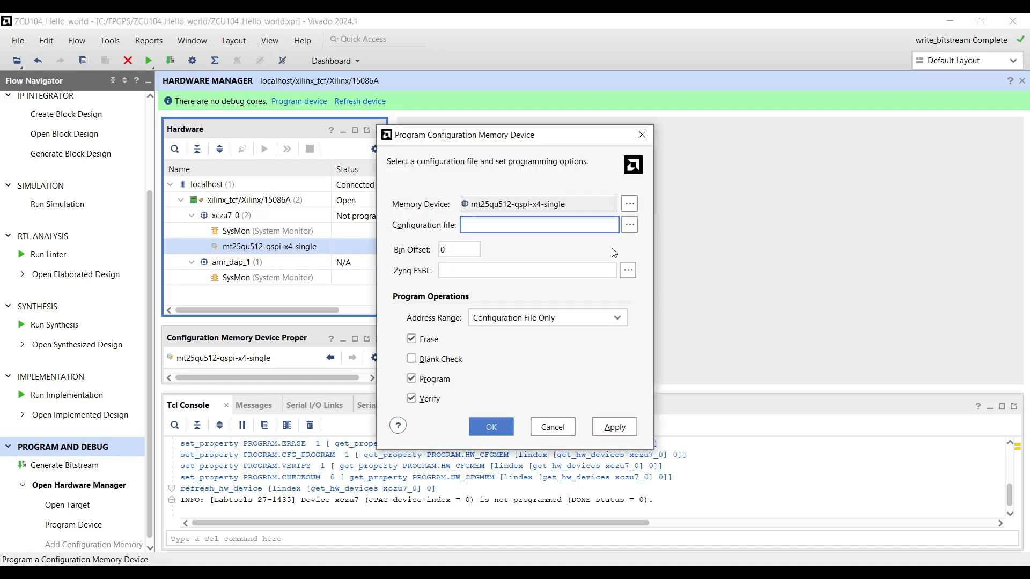
pyautogui.click(629, 224)
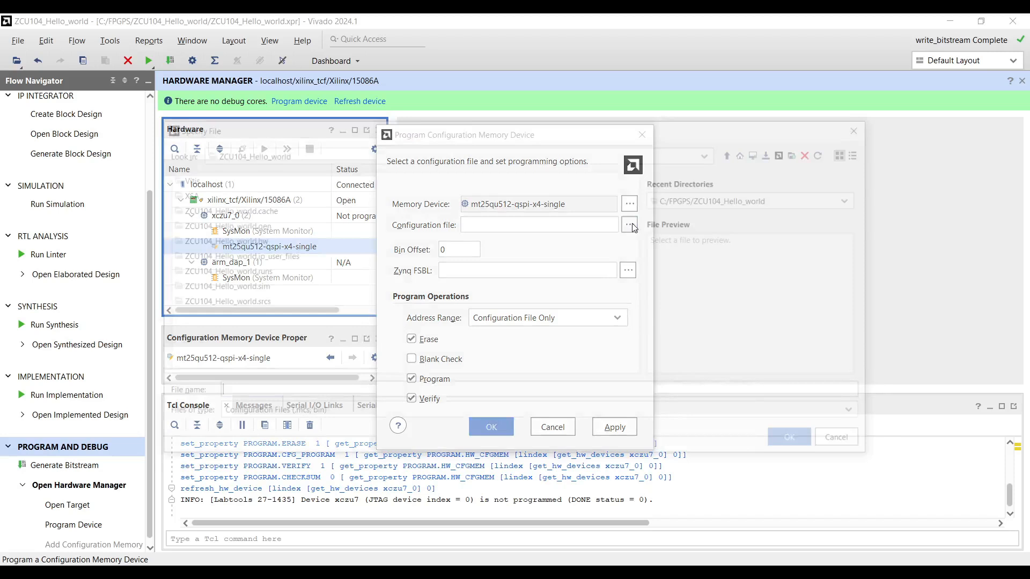
pyautogui.click(628, 224)
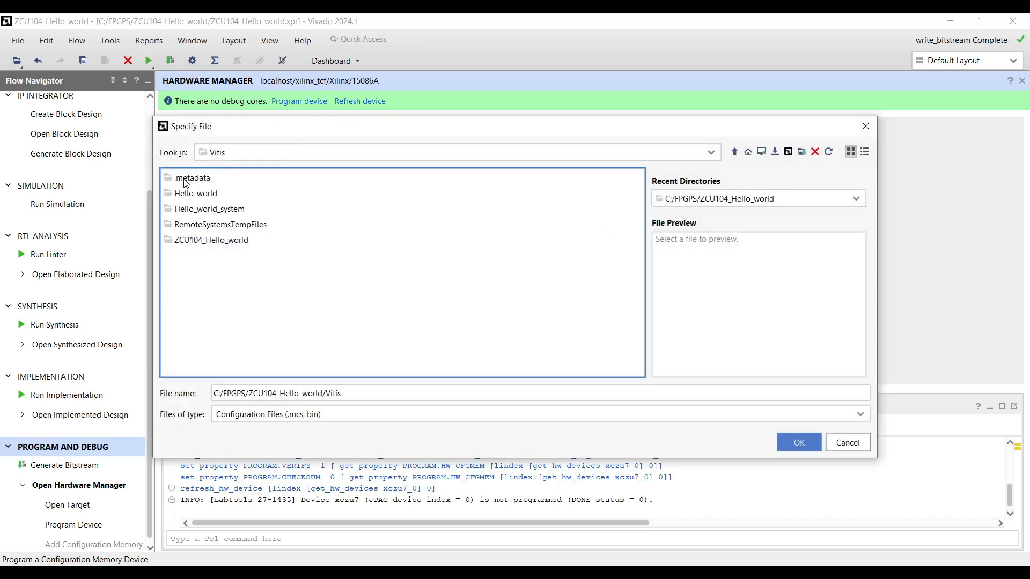
pyautogui.doubleClick(208, 209)
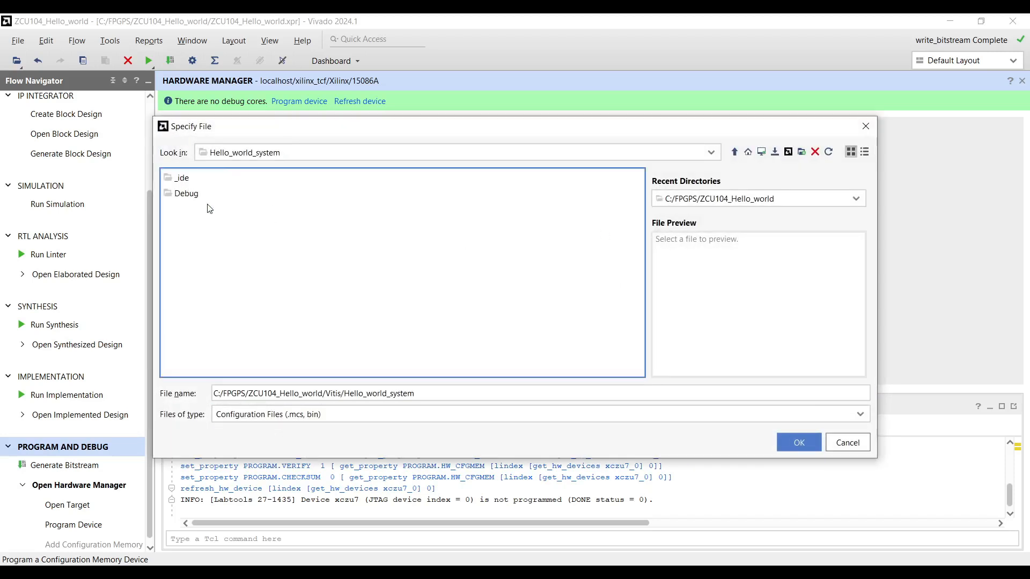
pyautogui.doubleClick(181, 177)
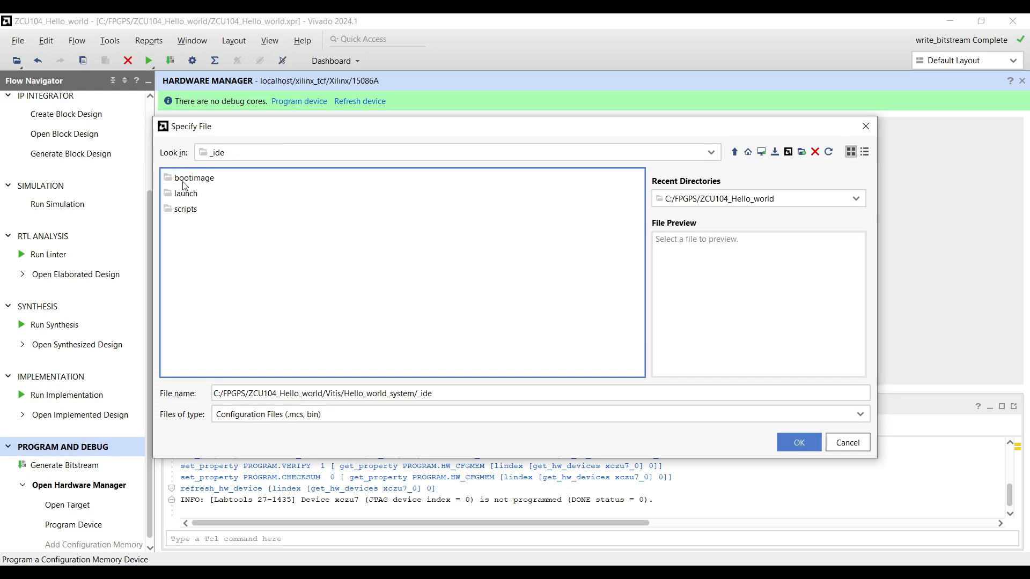
pyautogui.doubleClick(194, 178)
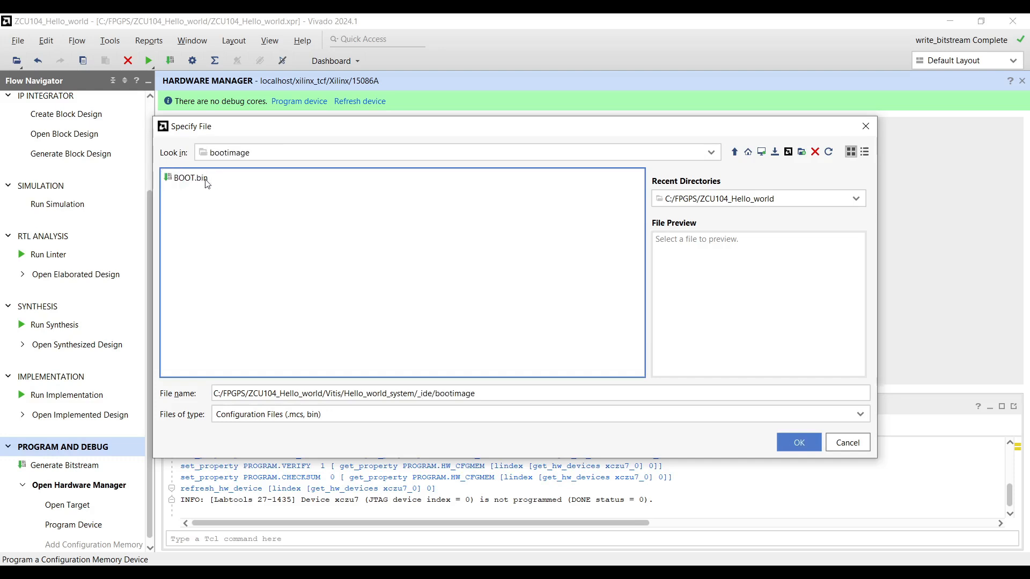
pyautogui.click(190, 177)
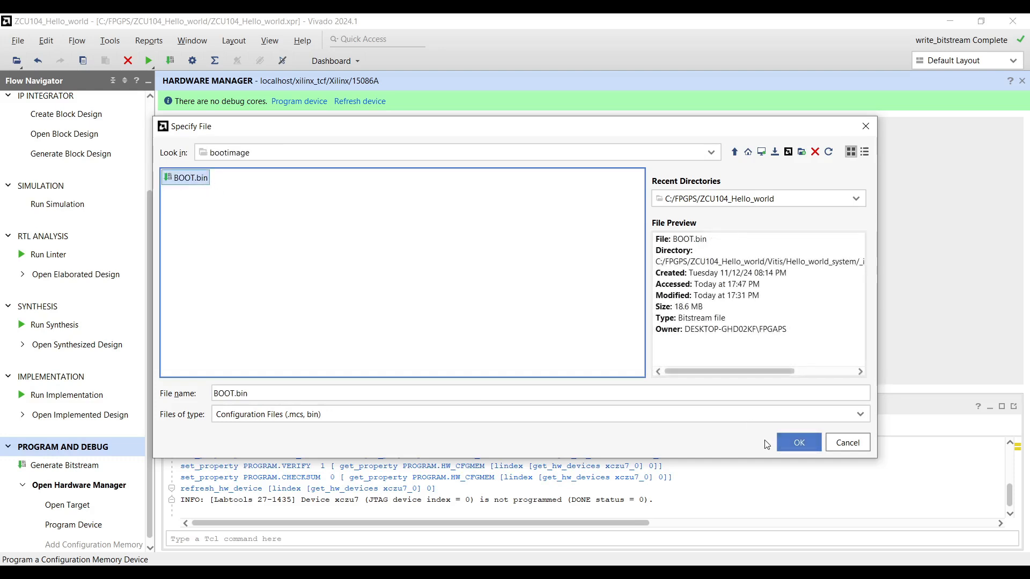
pyautogui.moveTo(196, 194)
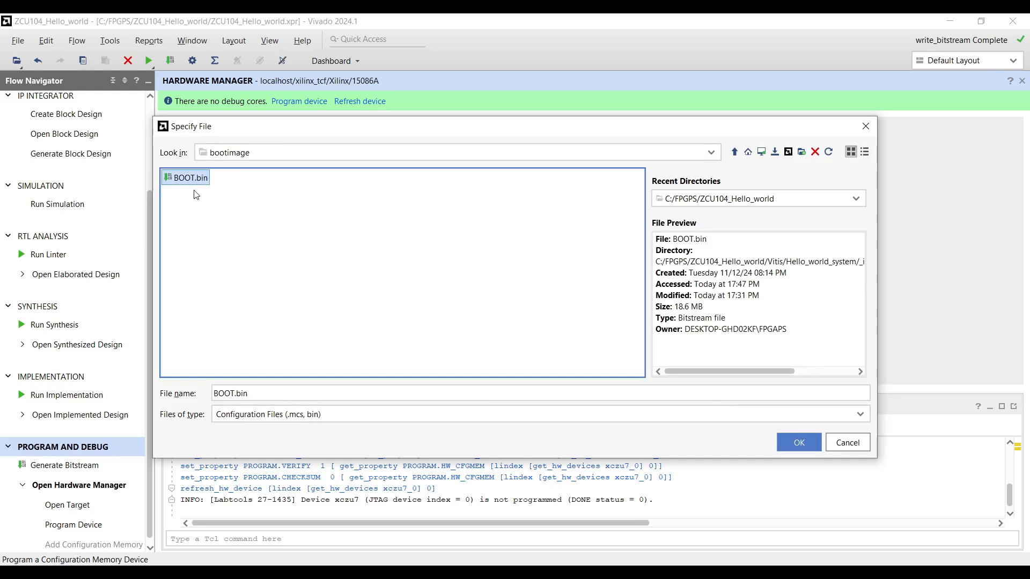
pyautogui.moveTo(750, 448)
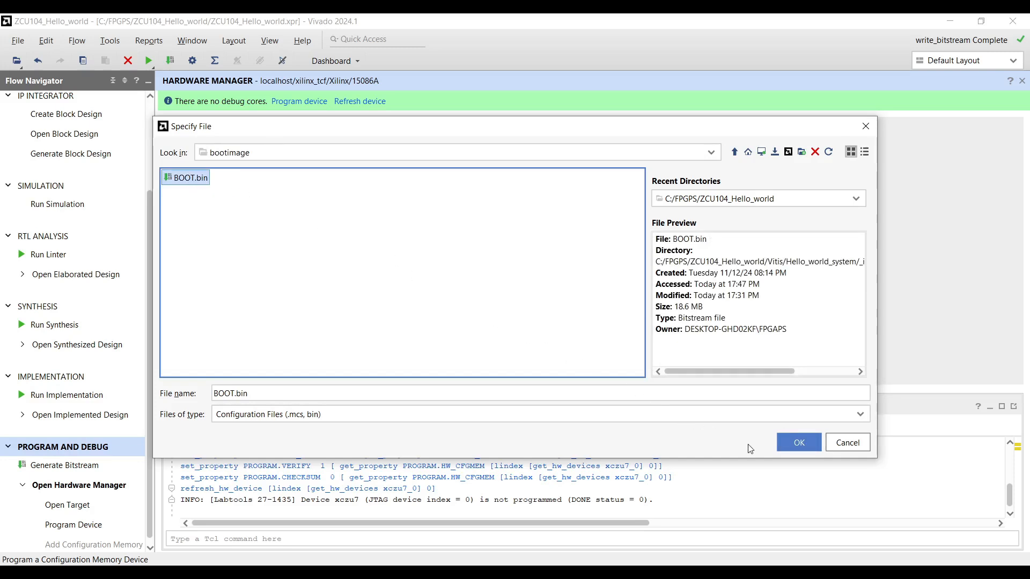
pyautogui.click(798, 442)
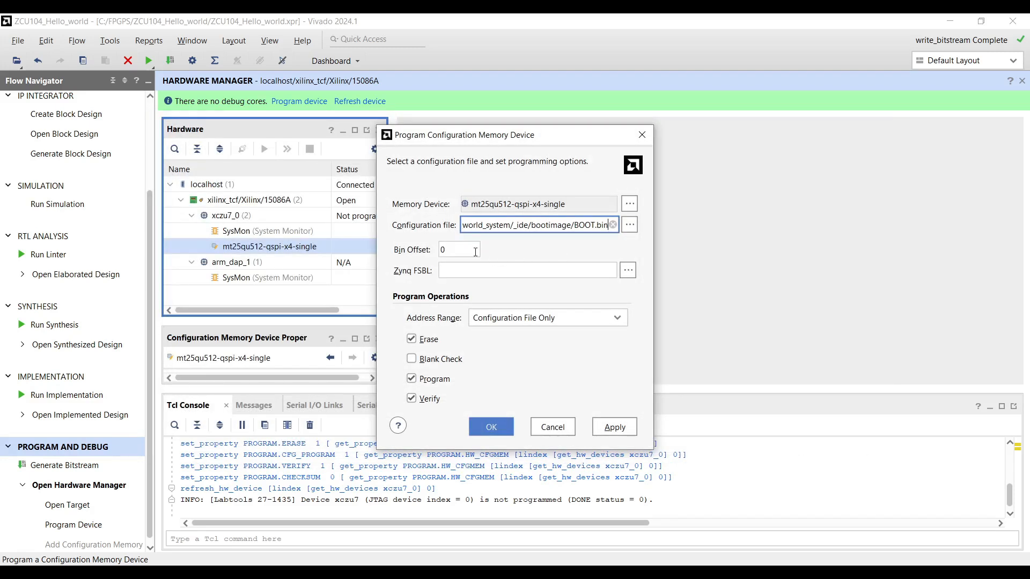
# Step: Set bin offset 0 and the ZCU104_Hello_world platform's fsbl.elf as the Zynq FSBL
pyautogui.click(457, 249)
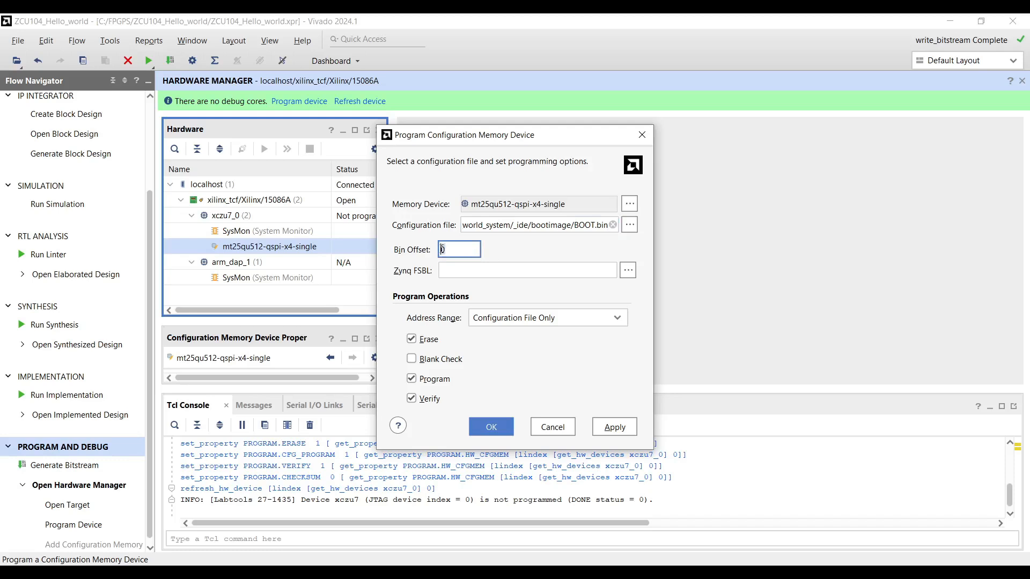
pyautogui.write('0')
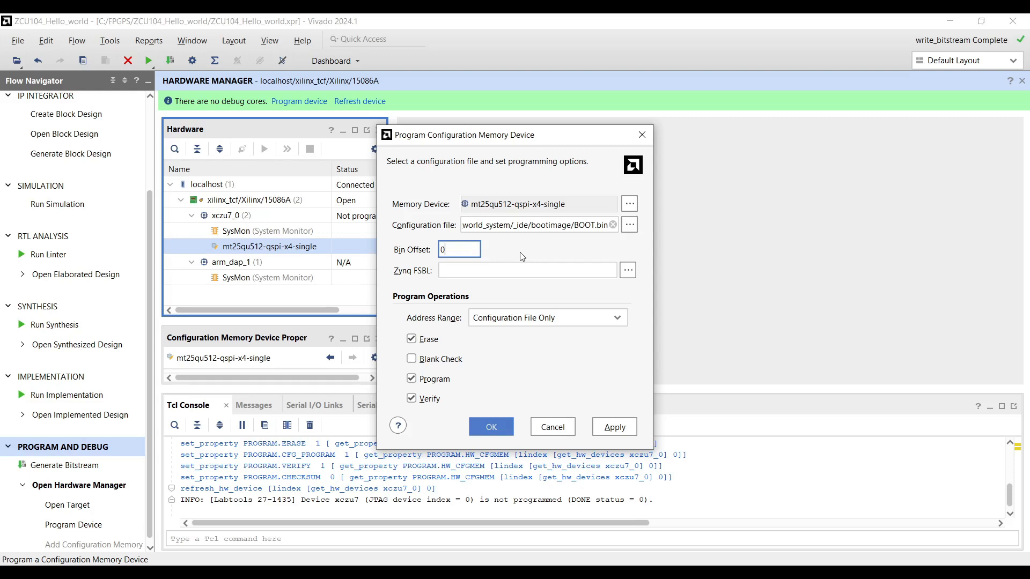
pyautogui.click(527, 270)
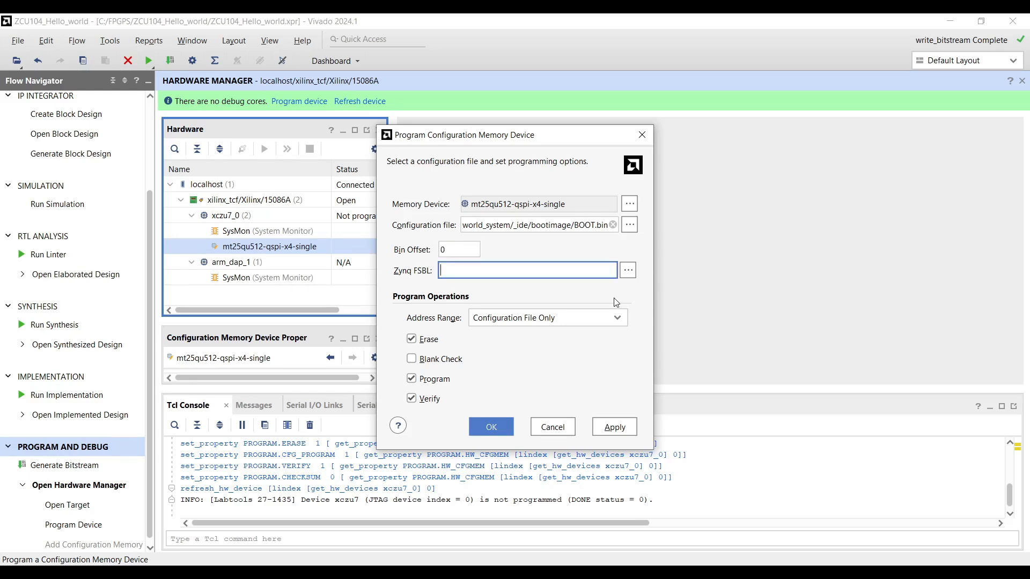
pyautogui.moveTo(629, 283)
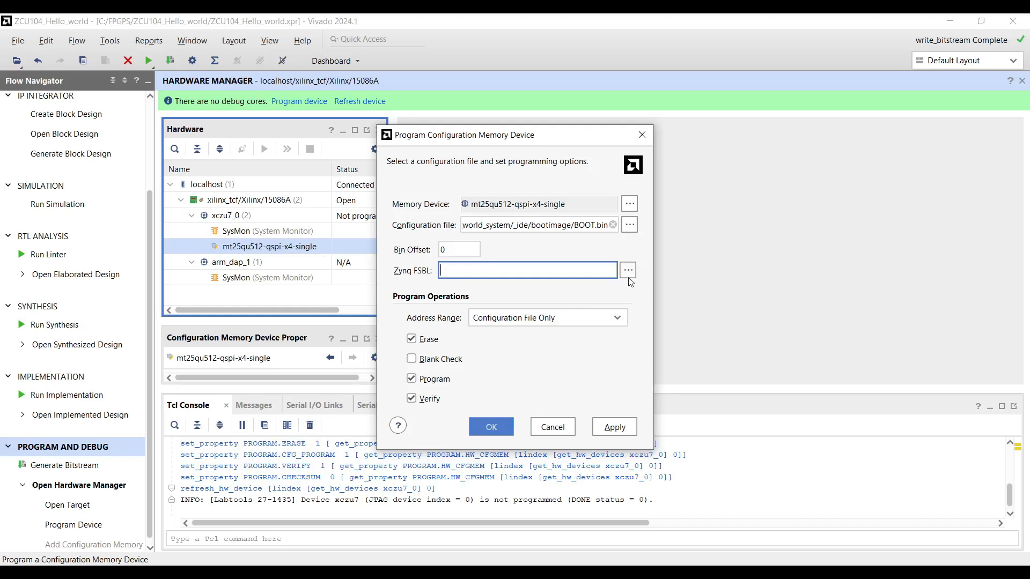
pyautogui.click(627, 270)
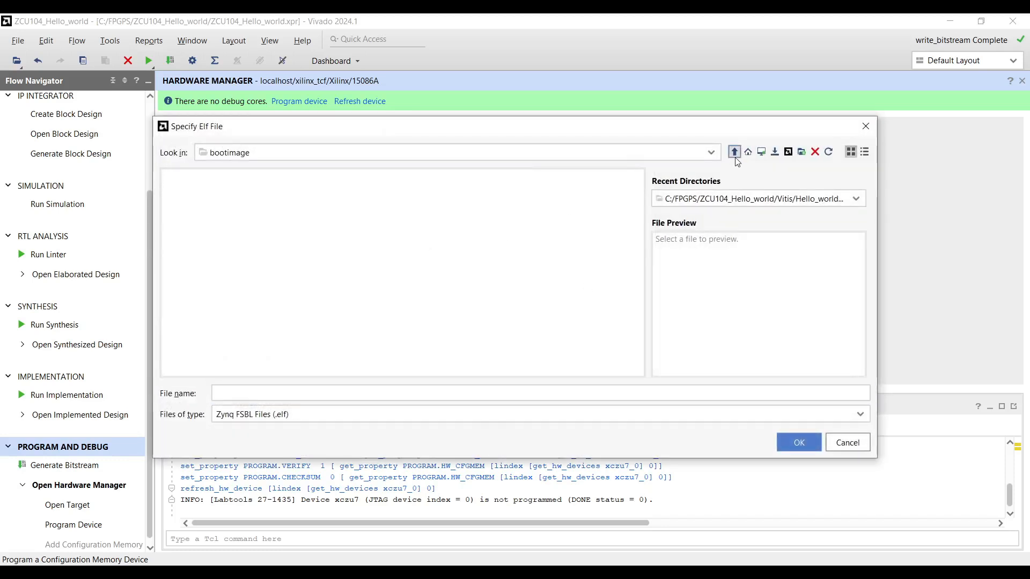
pyautogui.click(734, 152)
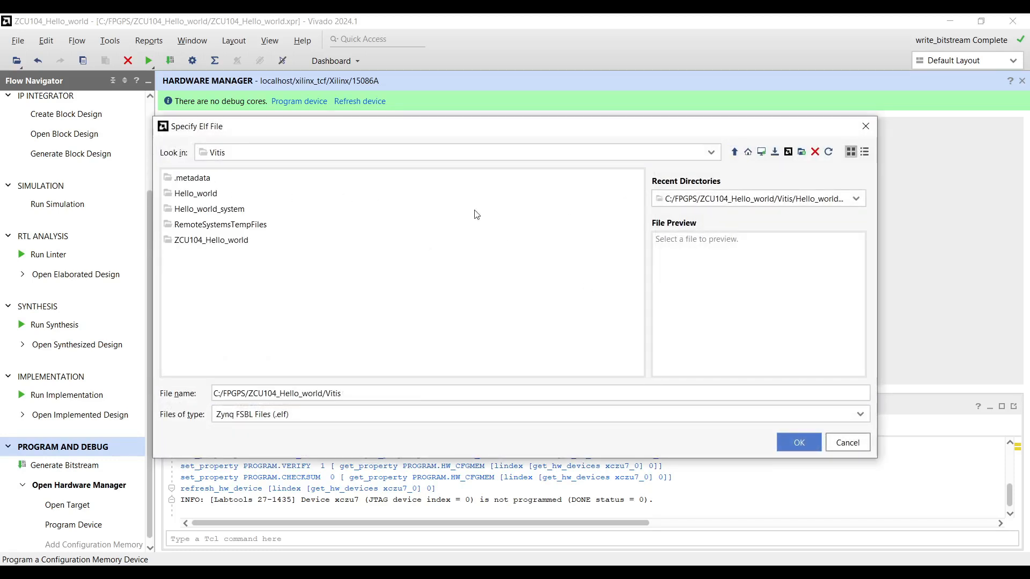
pyautogui.doubleClick(212, 239)
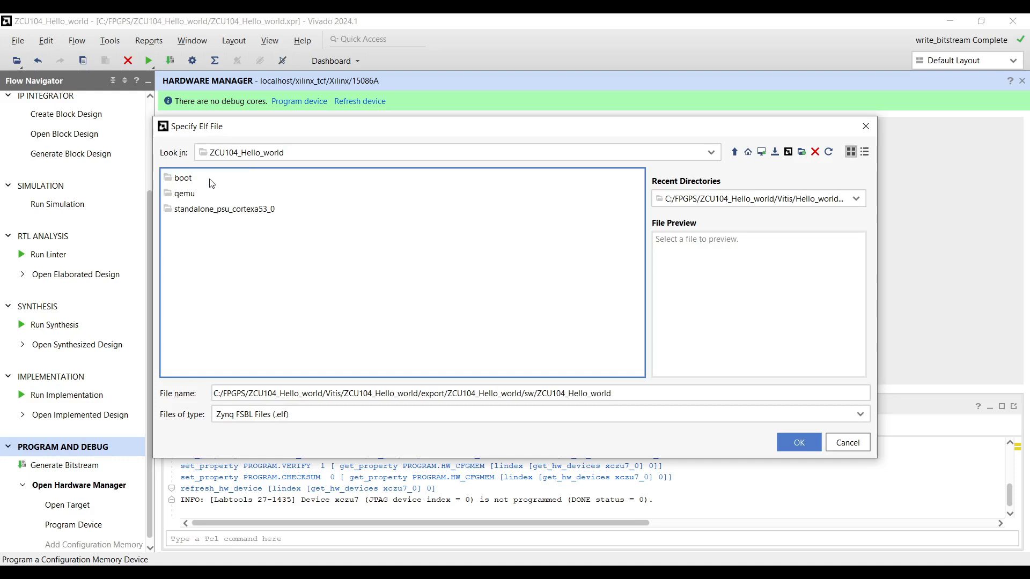
pyautogui.click(798, 442)
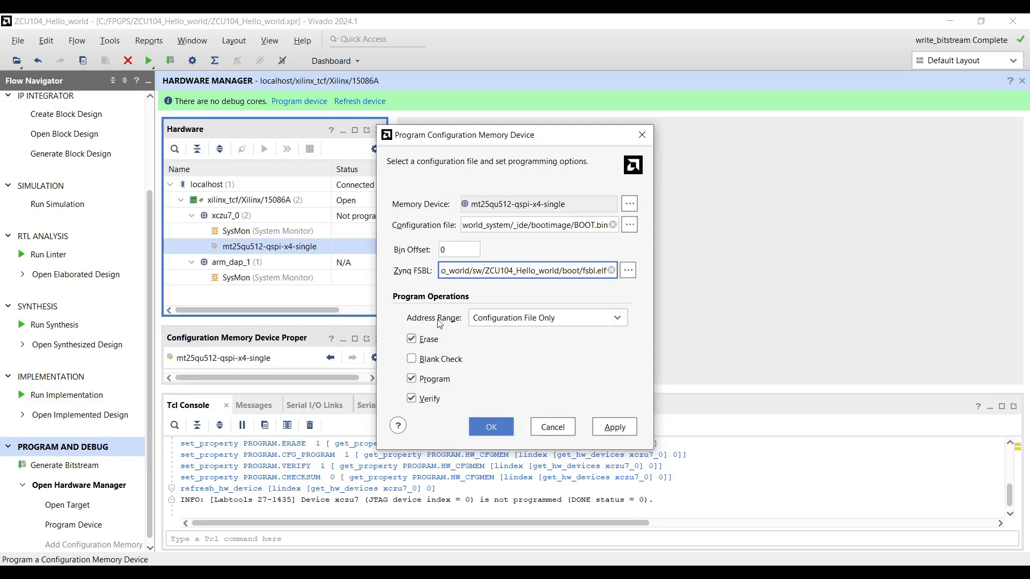
pyautogui.moveTo(441, 309)
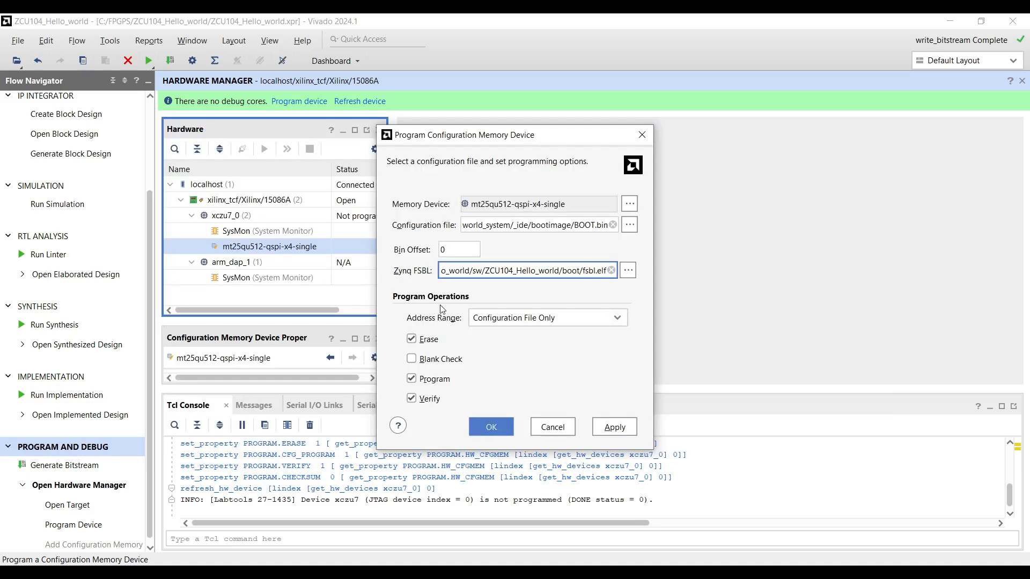
pyautogui.moveTo(504, 334)
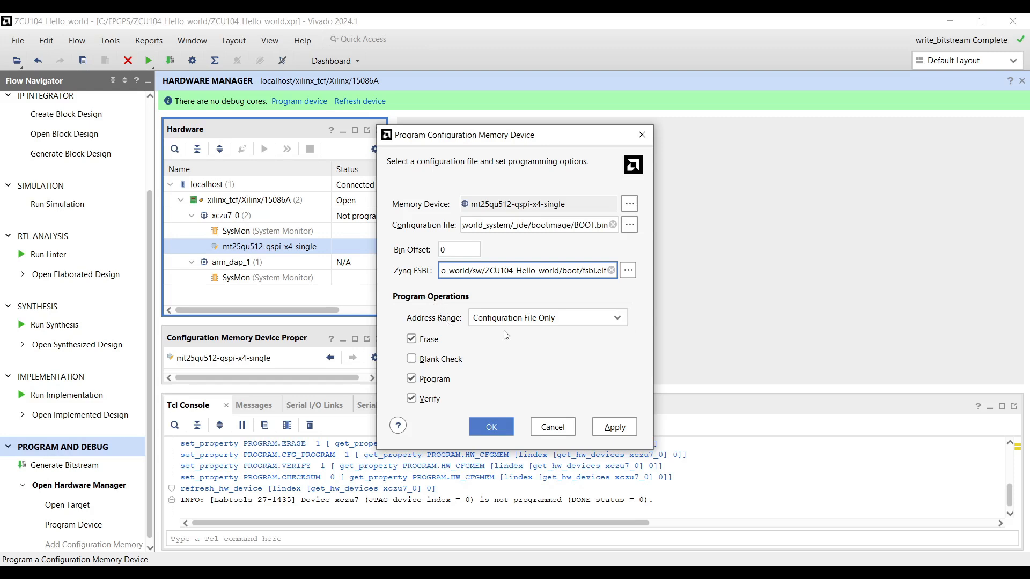
pyautogui.moveTo(616, 317)
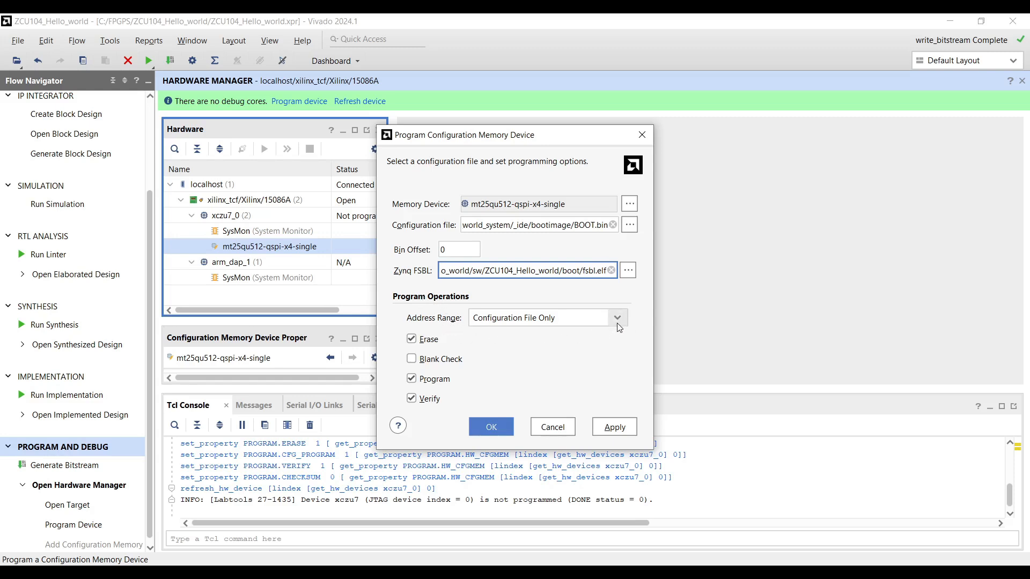
pyautogui.click(616, 317)
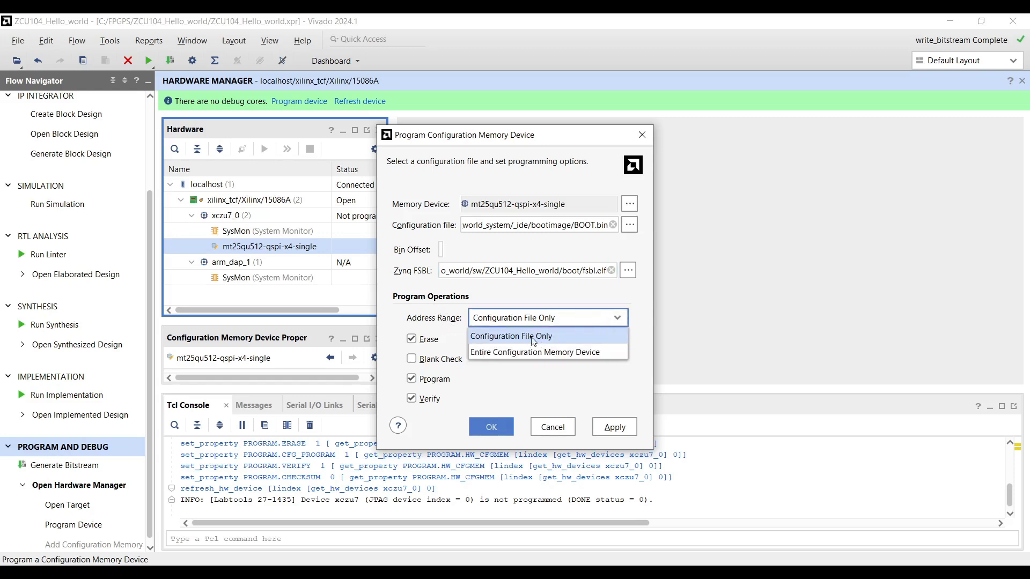
pyautogui.moveTo(538, 342)
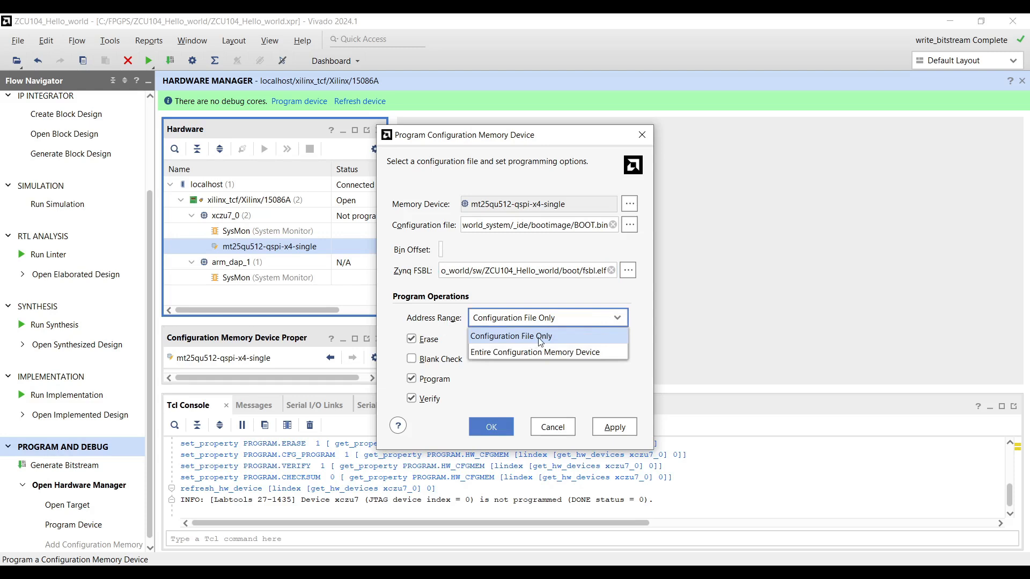
pyautogui.moveTo(538, 343)
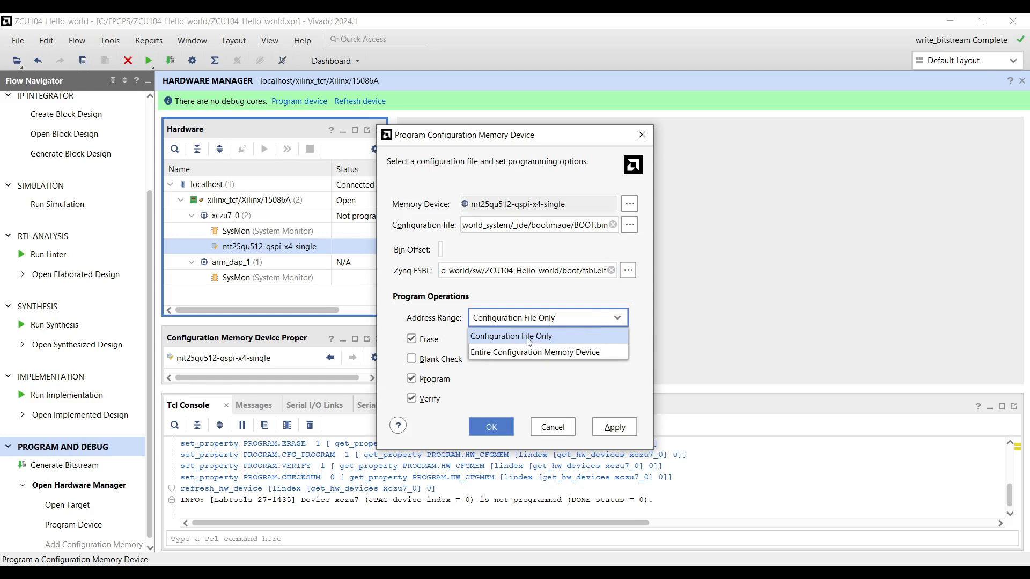
pyautogui.moveTo(534, 352)
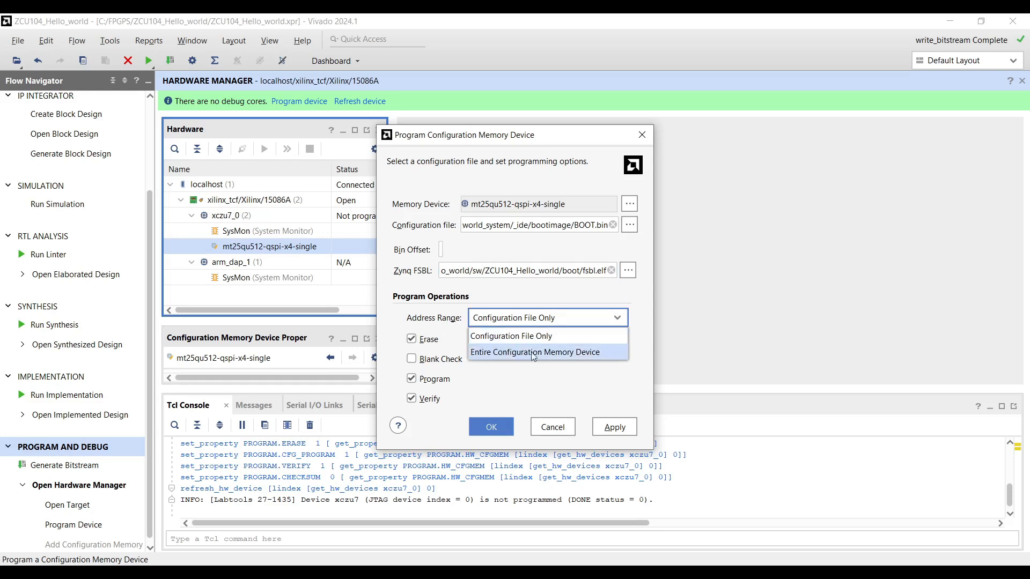
pyautogui.moveTo(551, 356)
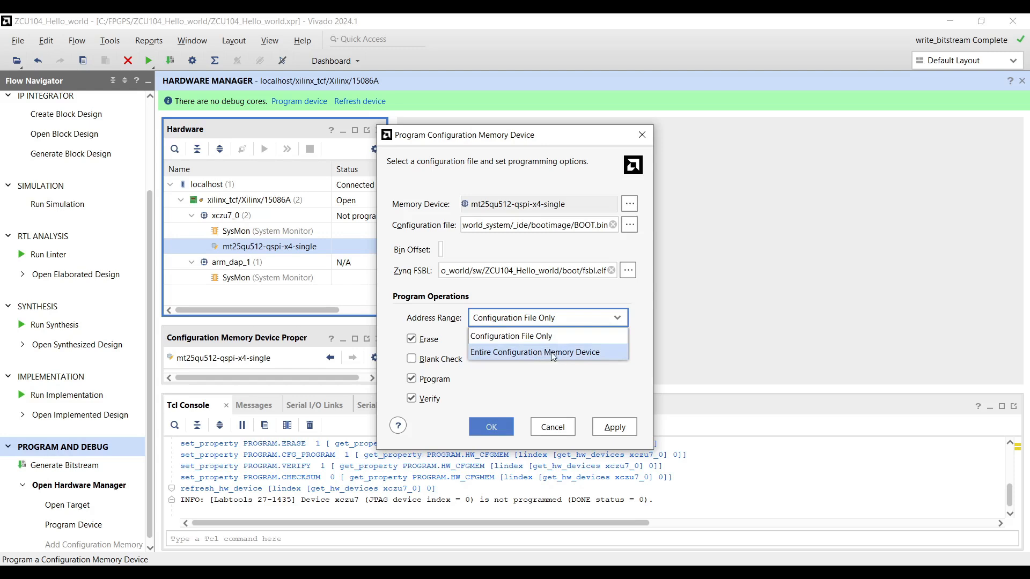
pyautogui.click(510, 336)
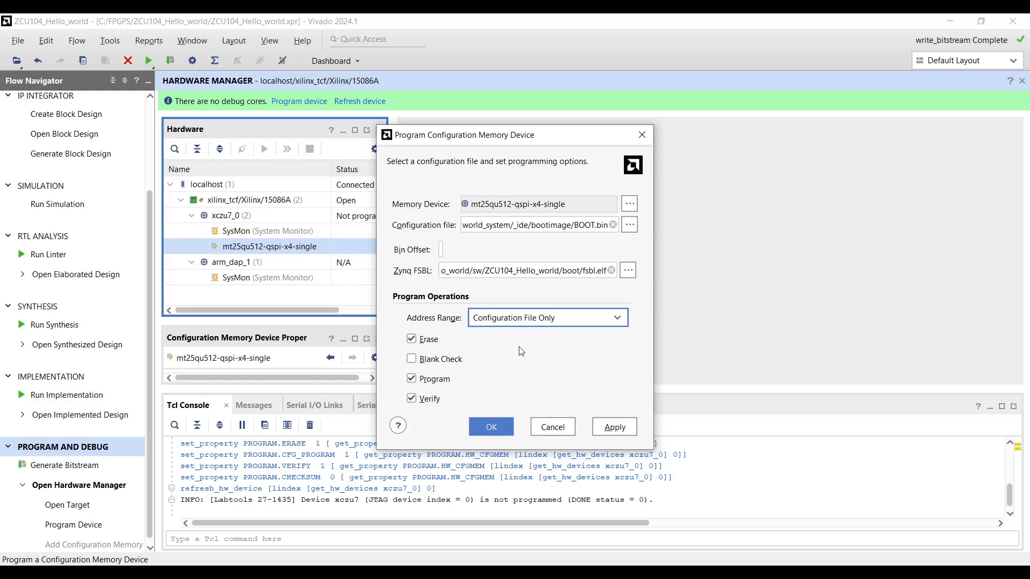
pyautogui.moveTo(432, 350)
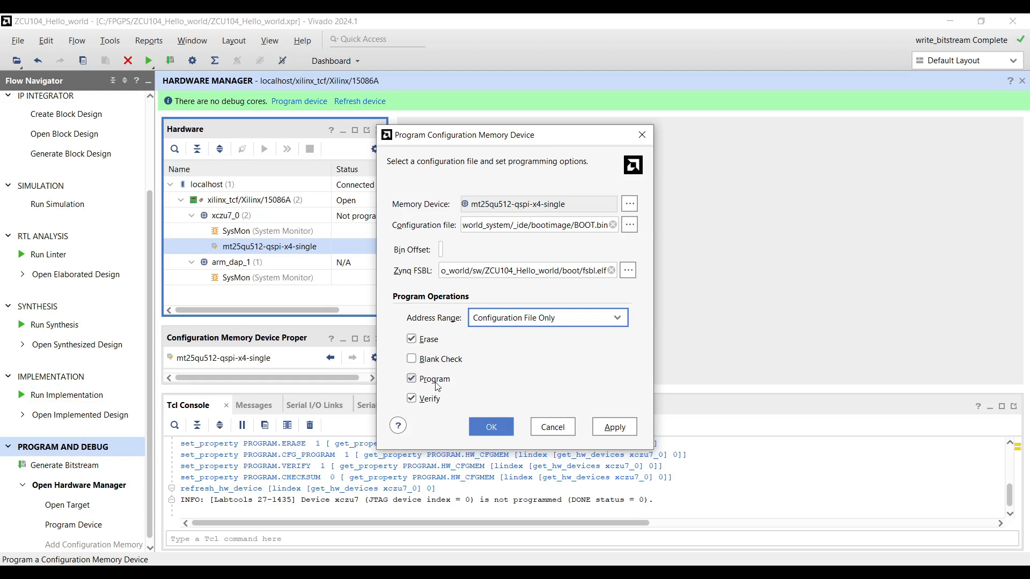
pyautogui.moveTo(427, 414)
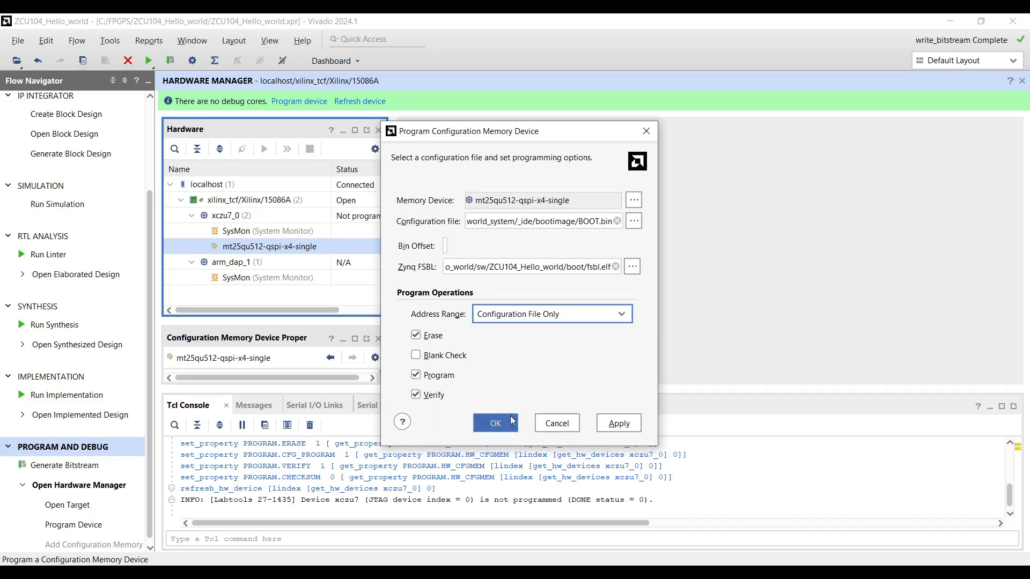
pyautogui.click(496, 423)
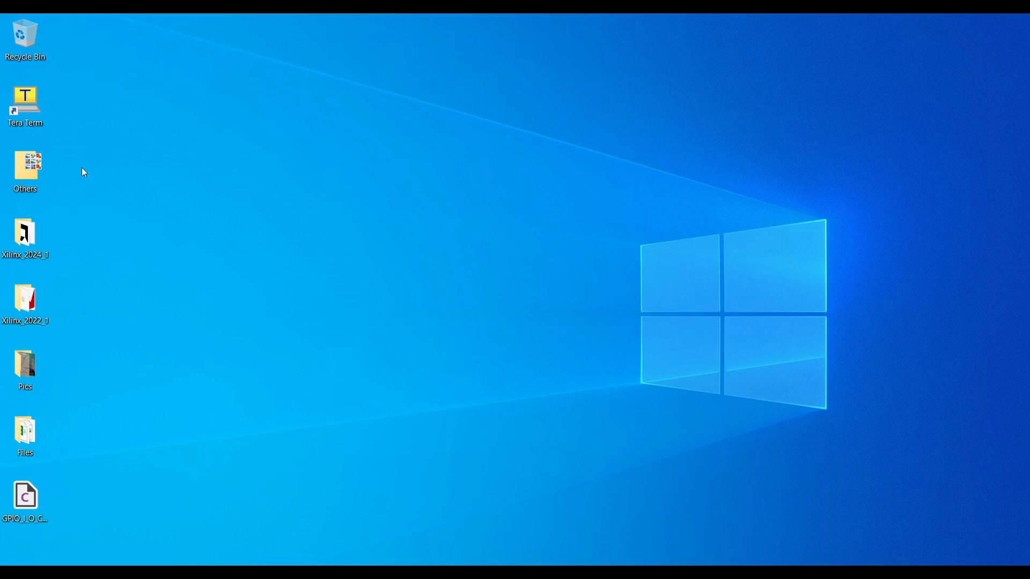
# Step: Launch Tera Term and connect a serial session on COM4, then go to the terminal settings
pyautogui.doubleClick(25, 97)
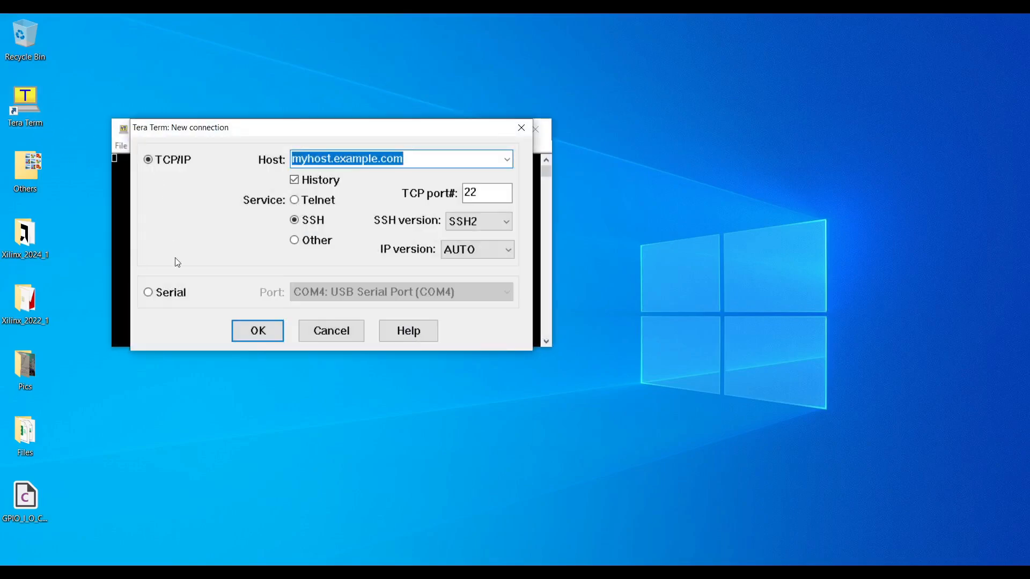
pyautogui.click(148, 292)
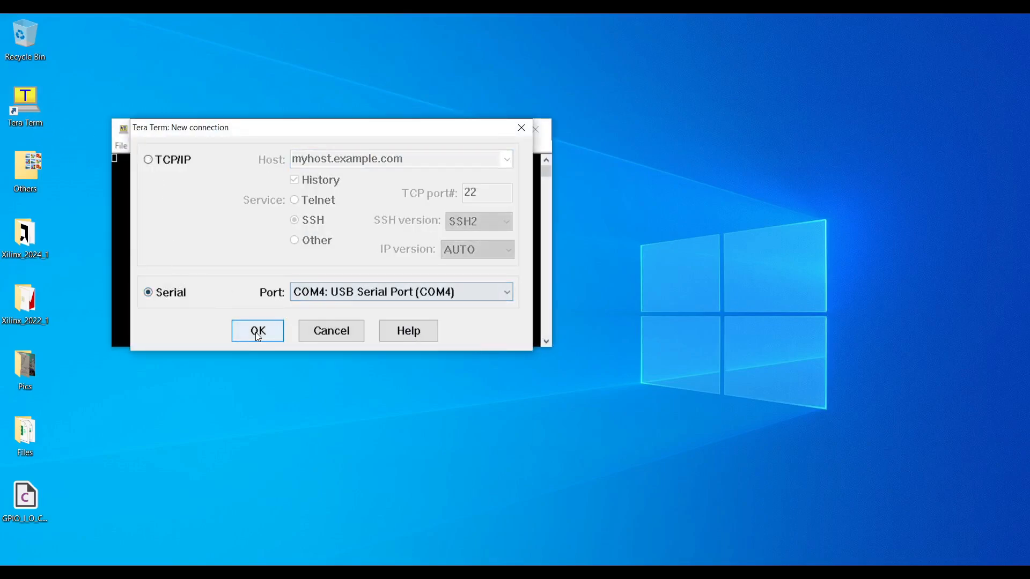
pyautogui.click(256, 330)
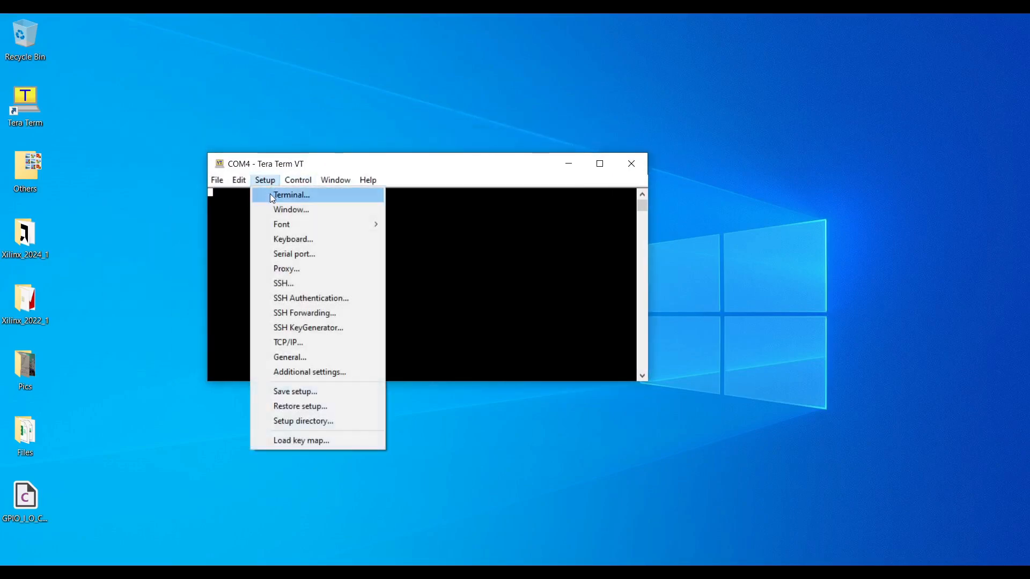
pyautogui.click(294, 254)
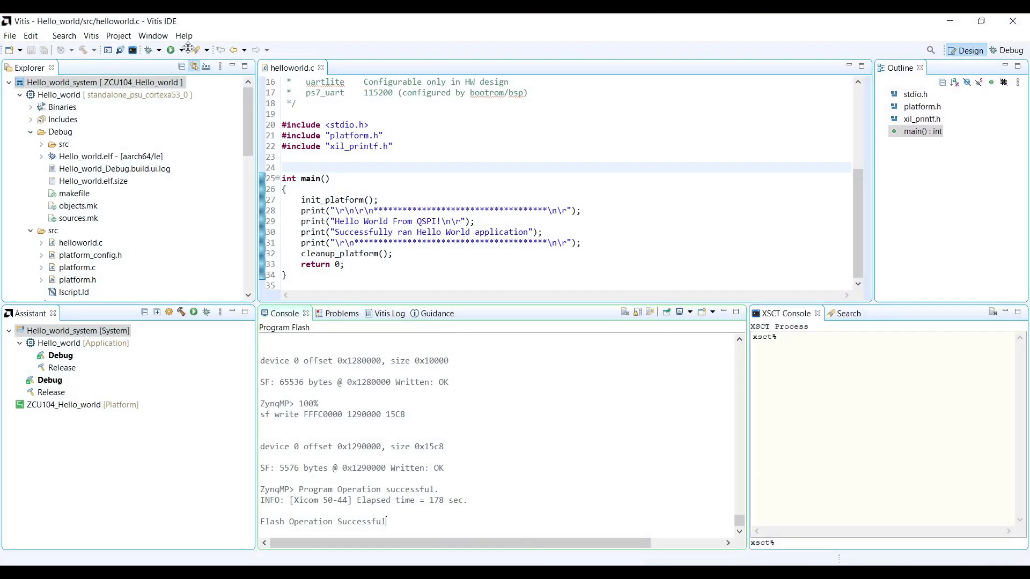
# Step: Connect a Vitis serial terminal on COM4 at 115200 baud
pyautogui.click(153, 35)
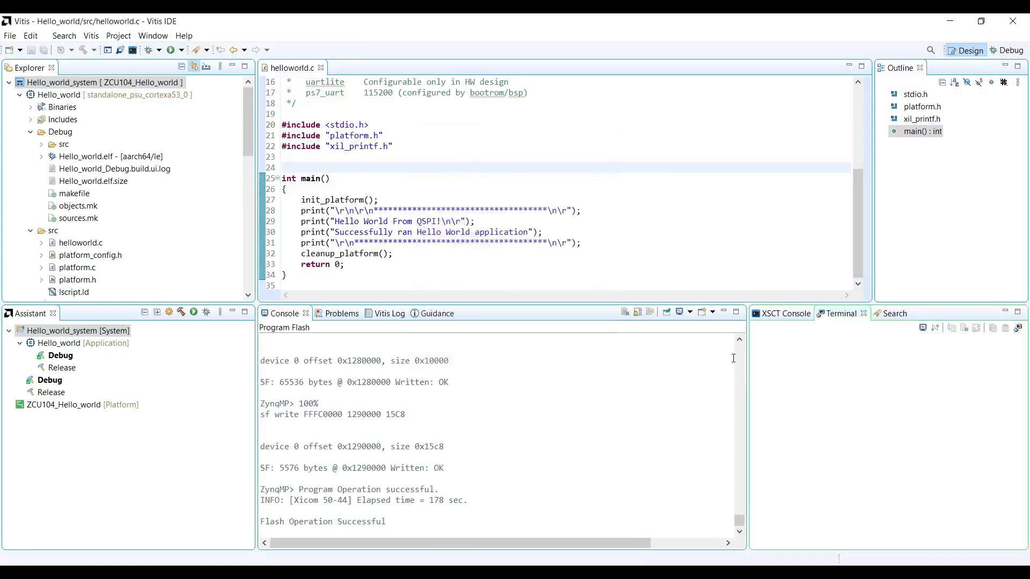
pyautogui.click(1021, 328)
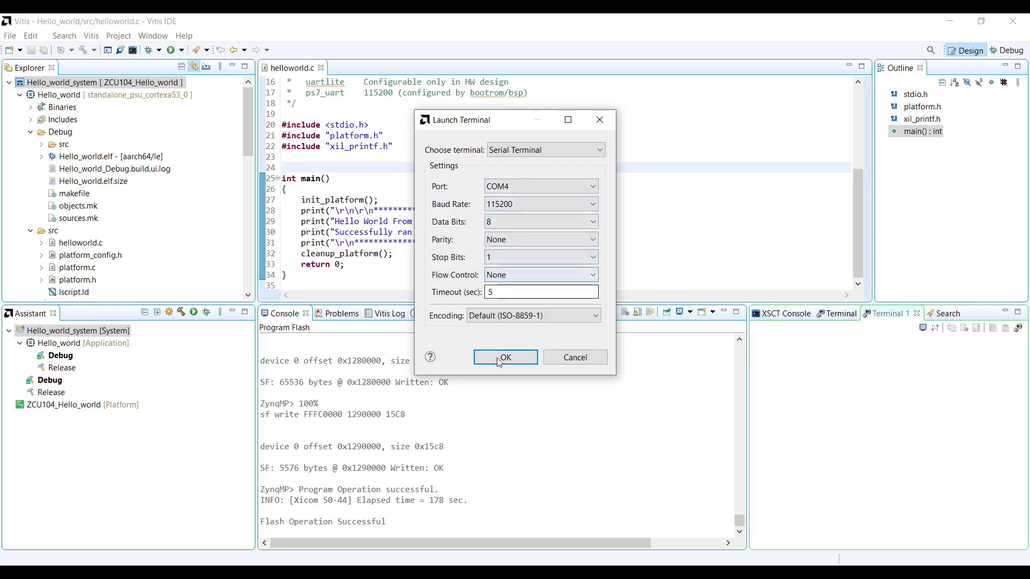
pyautogui.click(504, 357)
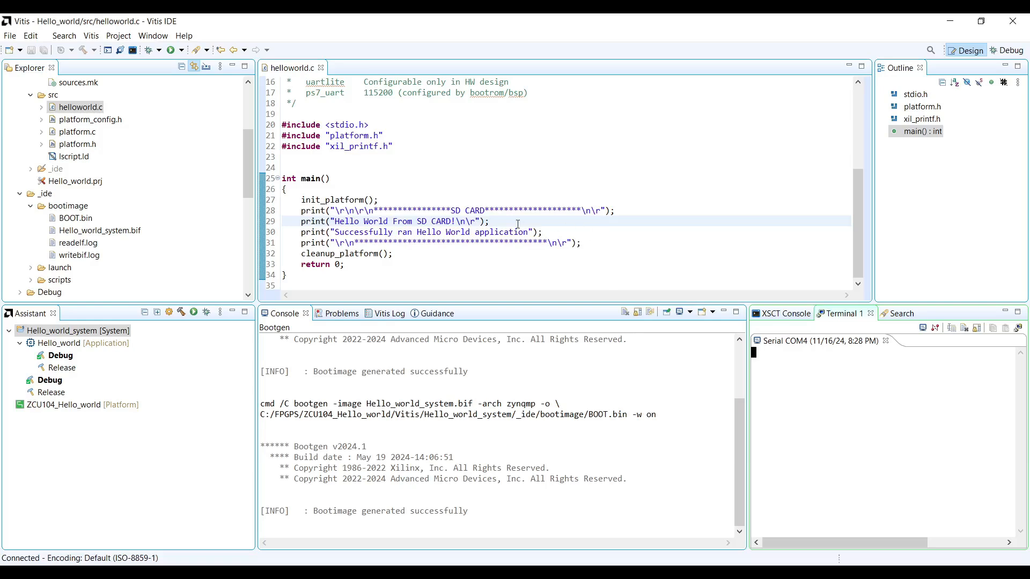
pyautogui.moveTo(508, 220)
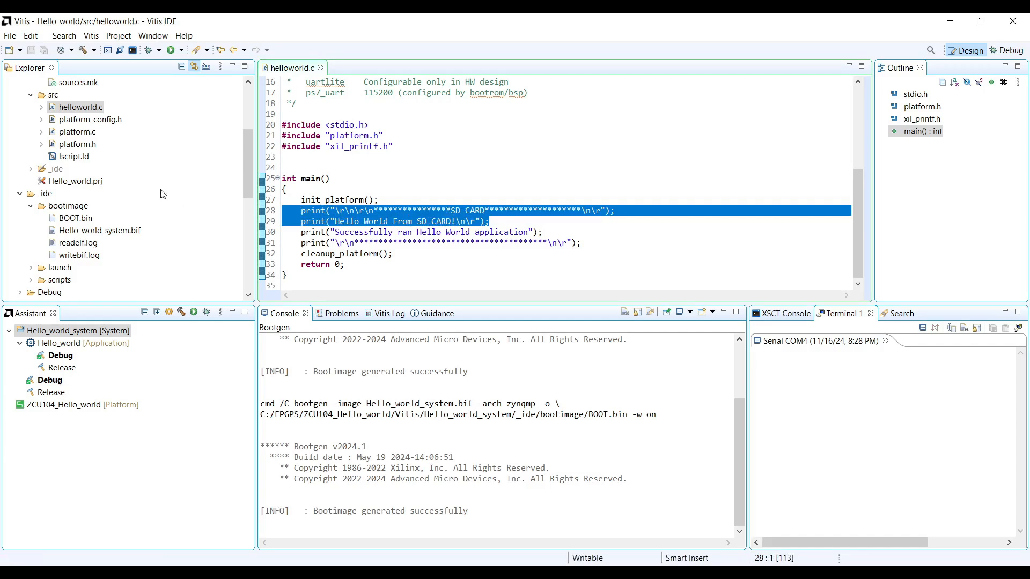
# Step: Leave Vitis for File Explorer's This PC view showing the SD_CARD (D:) drive
pyautogui.click(344, 264)
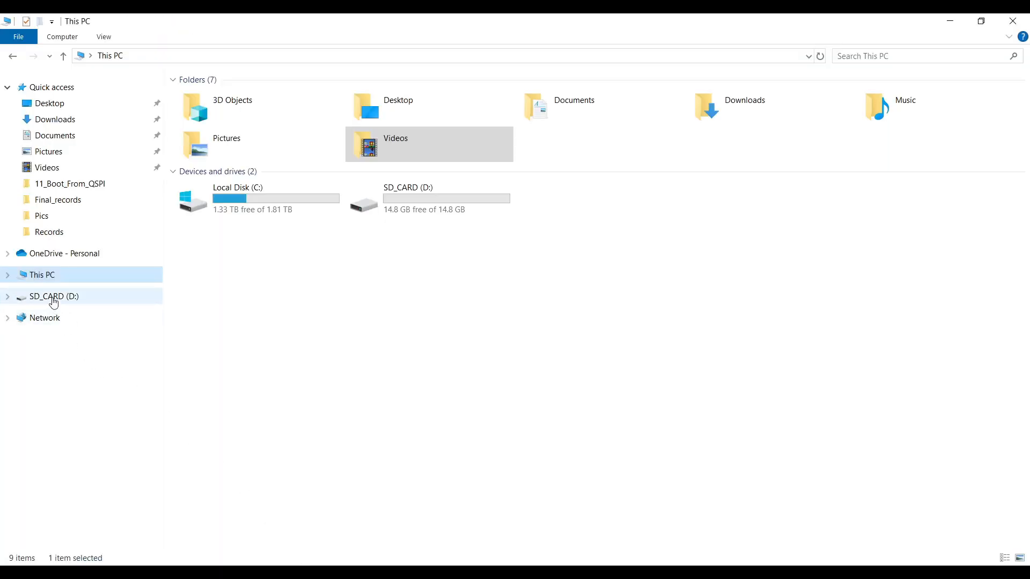
# Step: Quick-format SD_CARD (D:) as FAT32 with volume label SD_CARD and confirm completion
pyautogui.rightClick(53, 296)
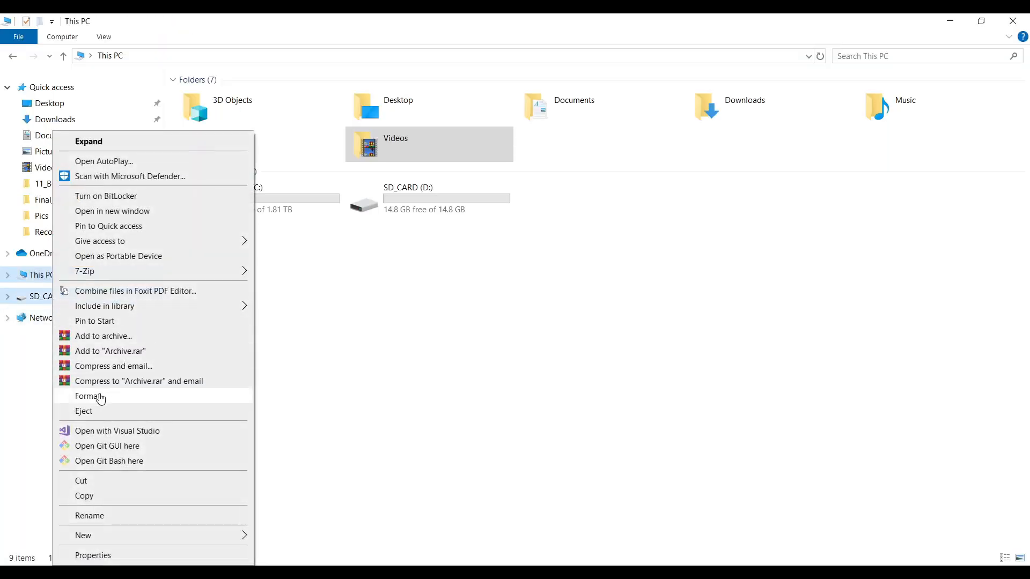
pyautogui.click(88, 396)
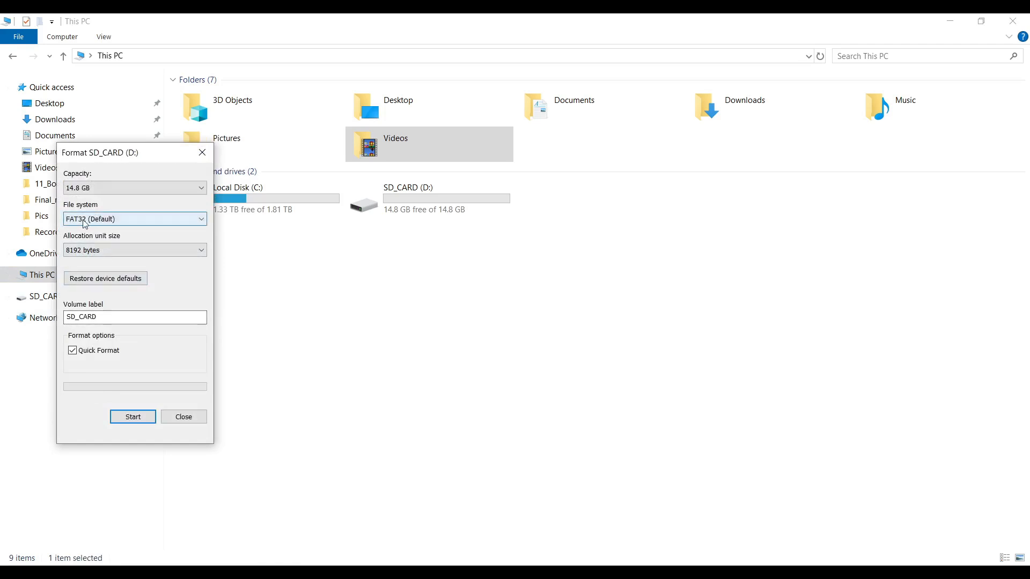
pyautogui.click(132, 416)
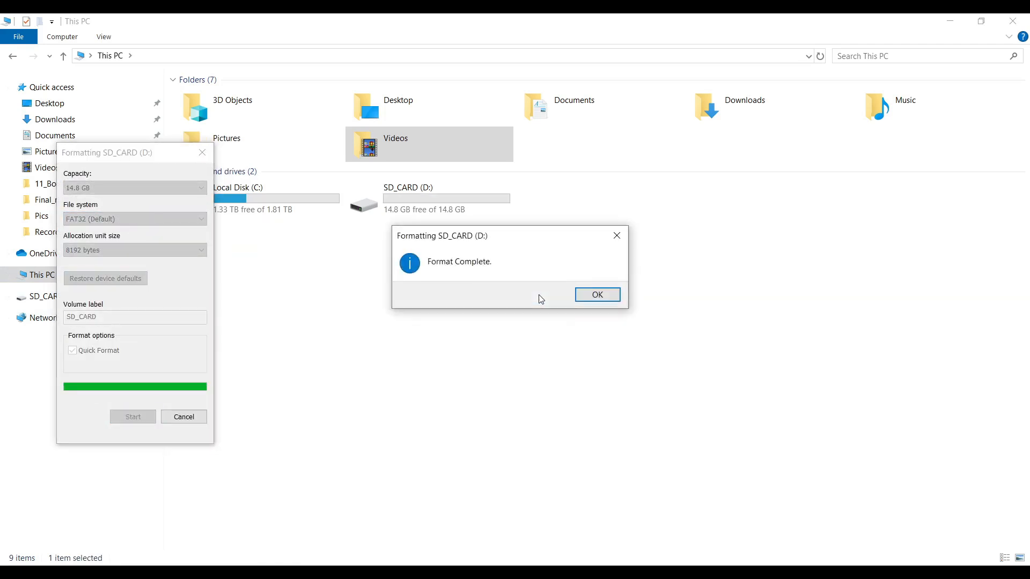
pyautogui.click(596, 294)
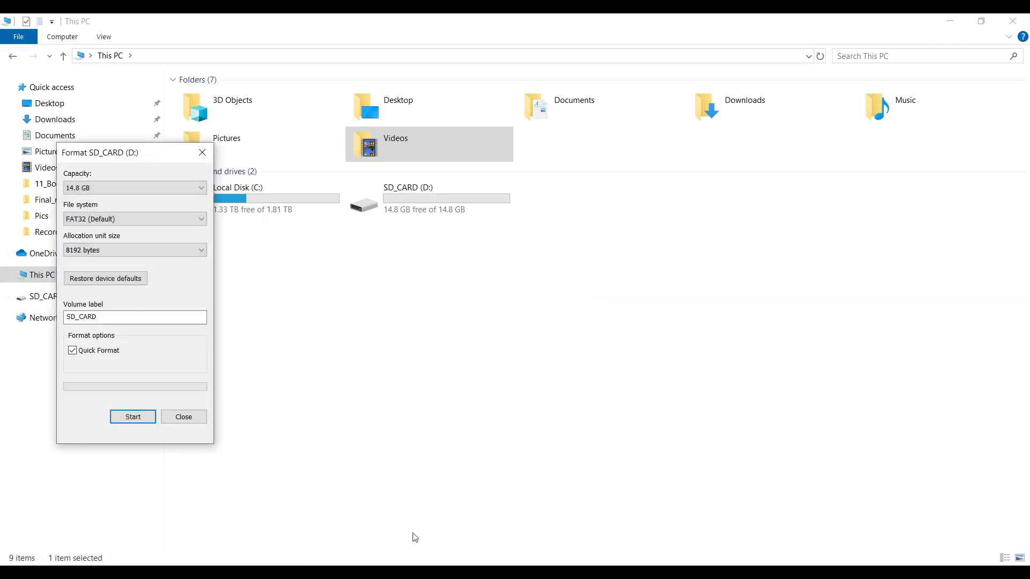